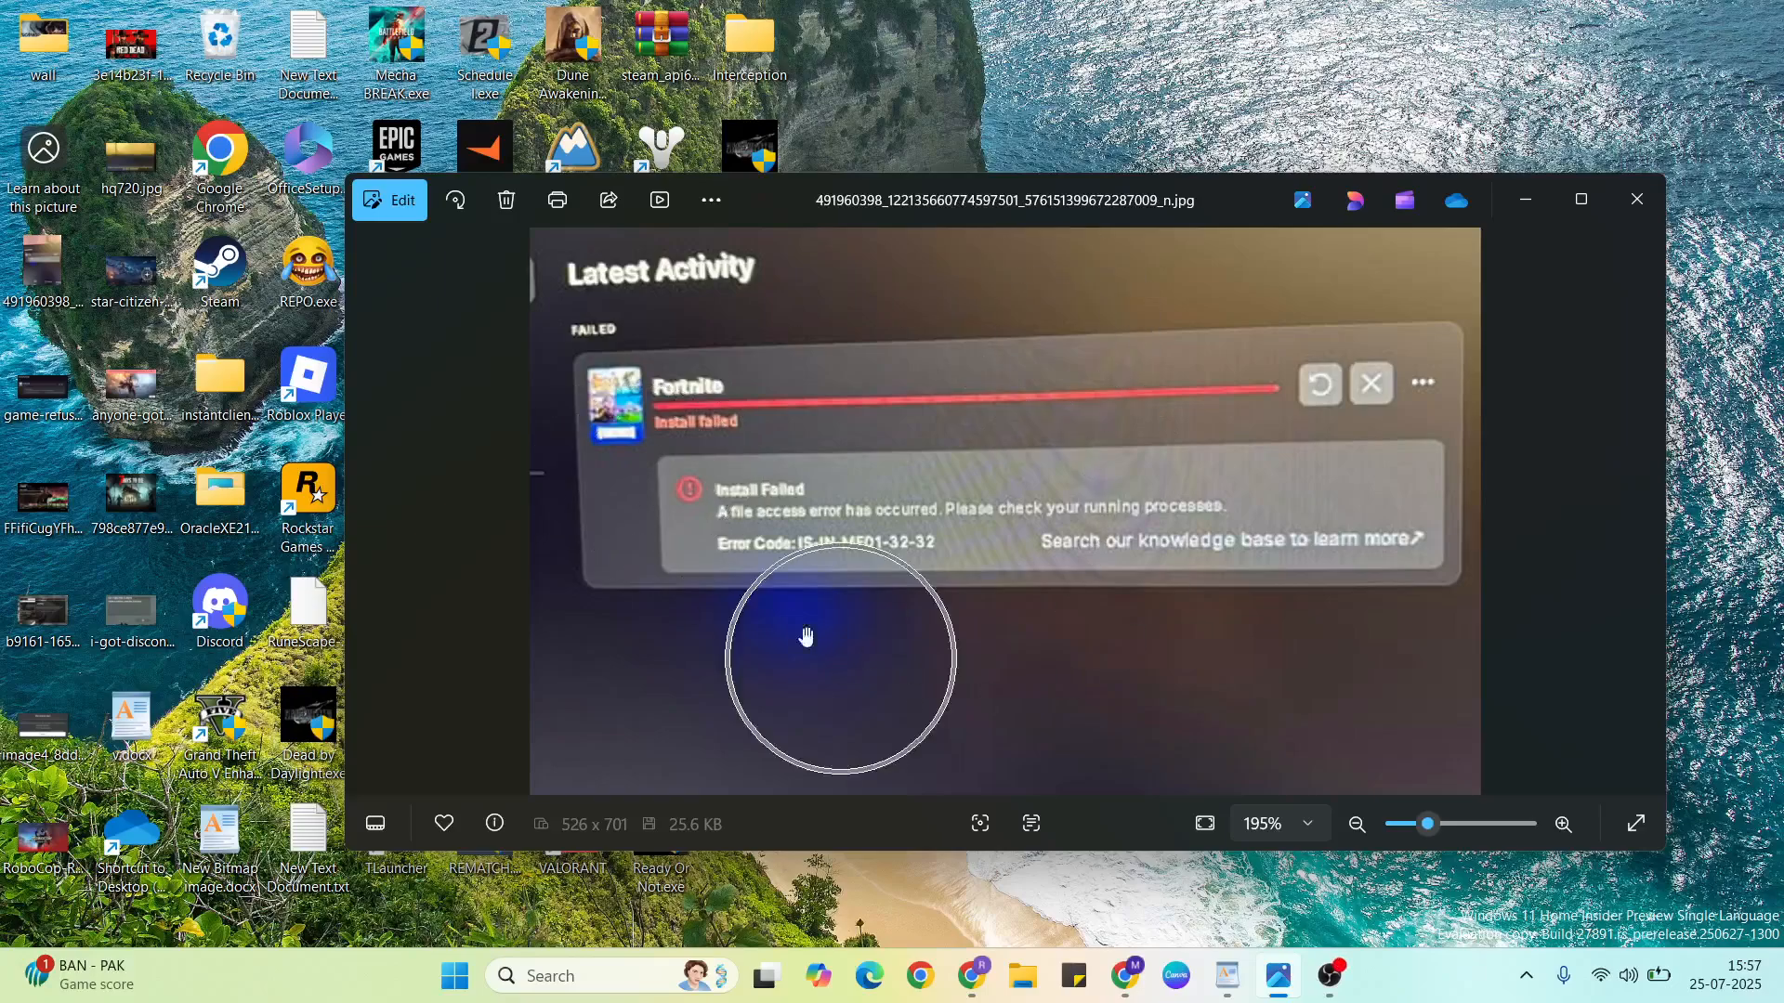
mouse_move(783, 524)
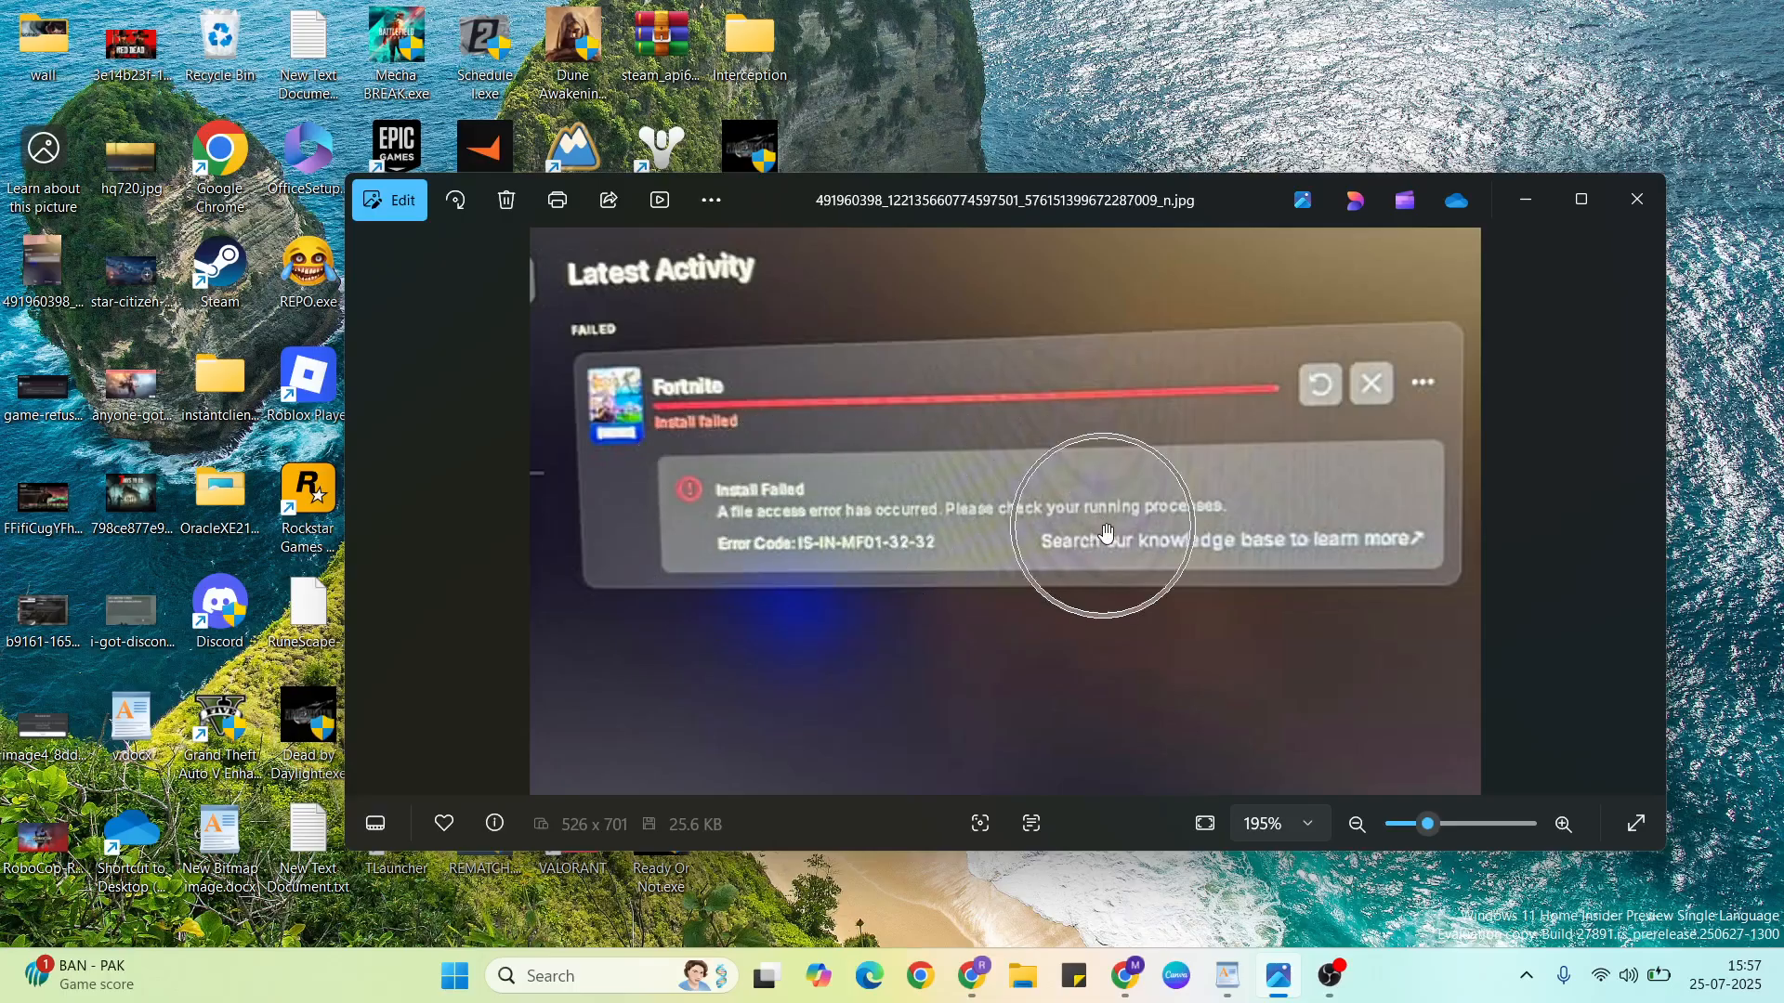
mouse_move(1706, 182)
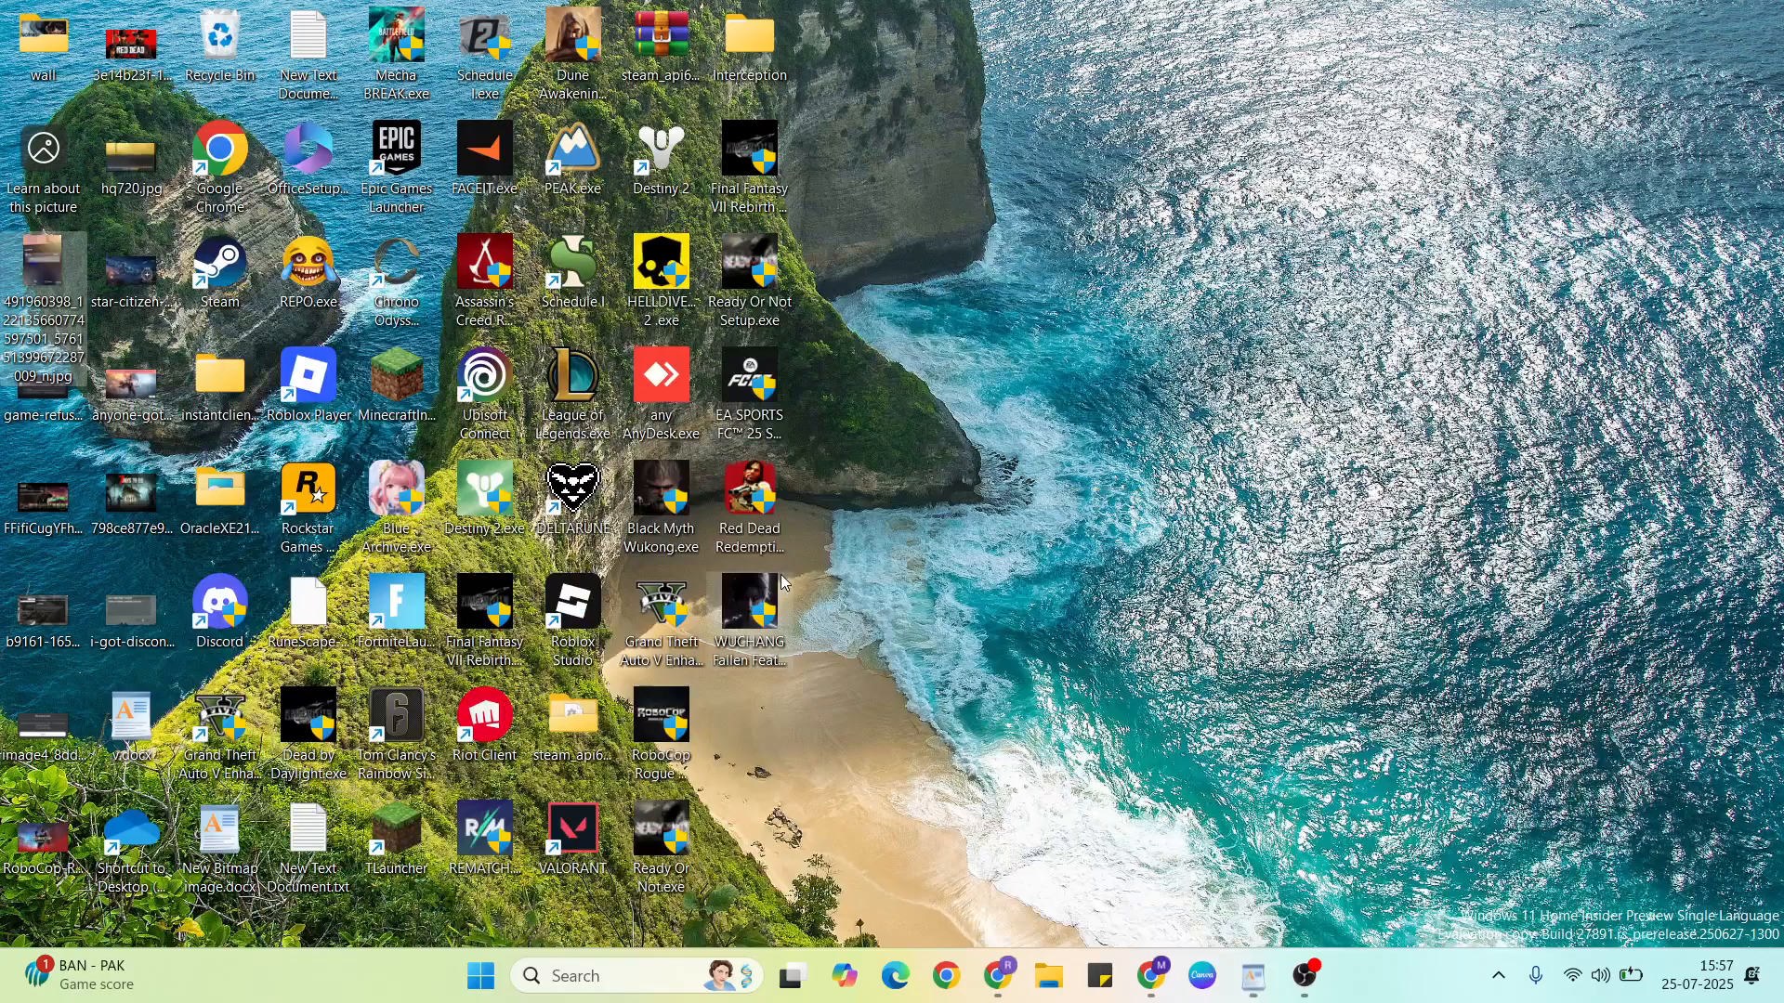
left_click(480, 976)
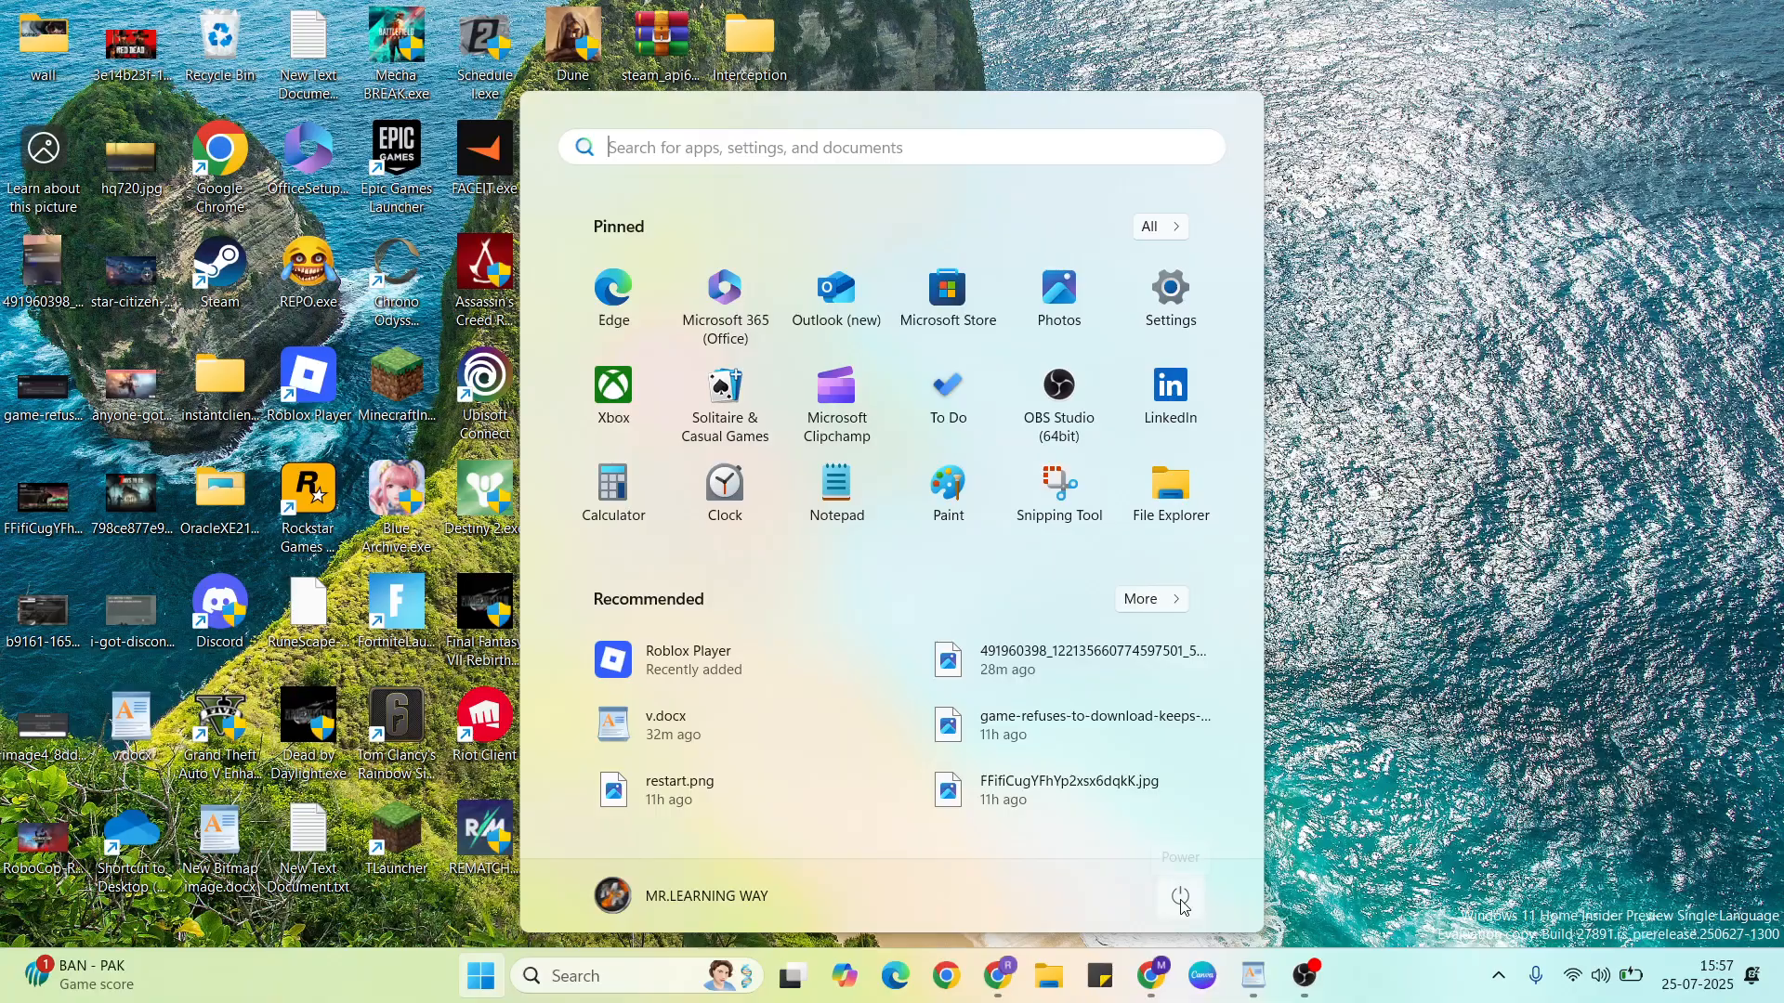
left_click(1180, 898)
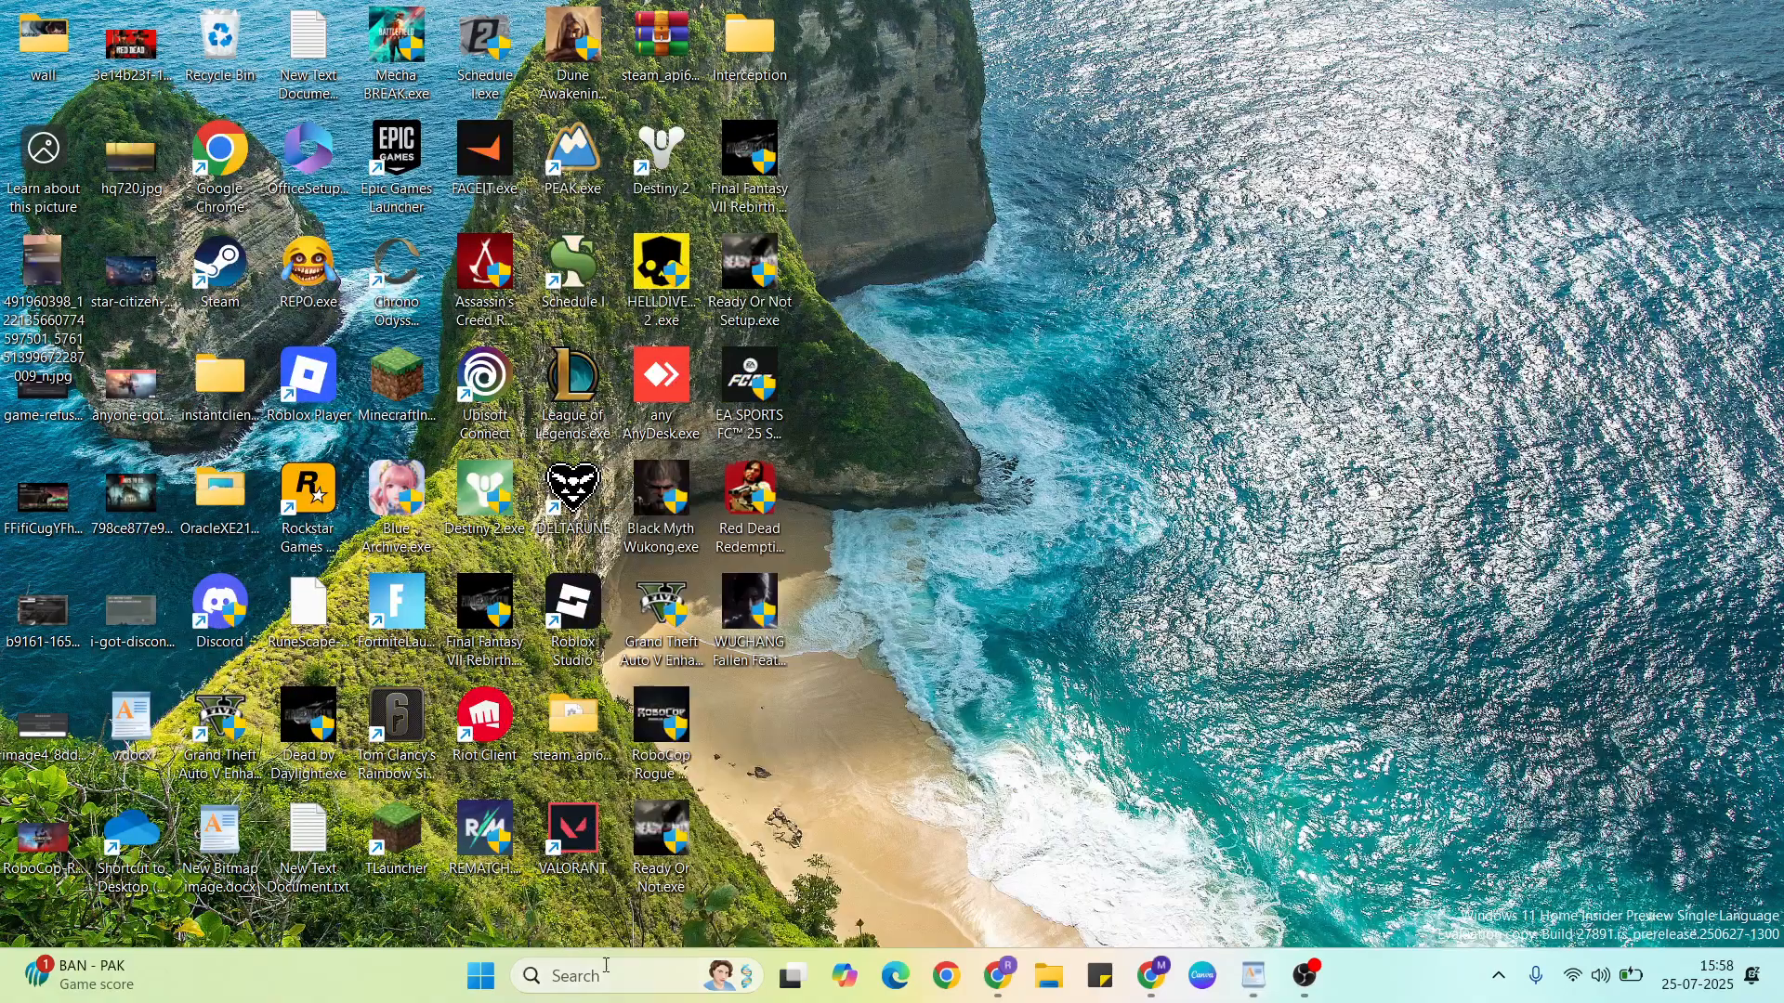
- End the EpicGamesLauncher process in Task Manager found via 'ta' search, then close it
type("task")
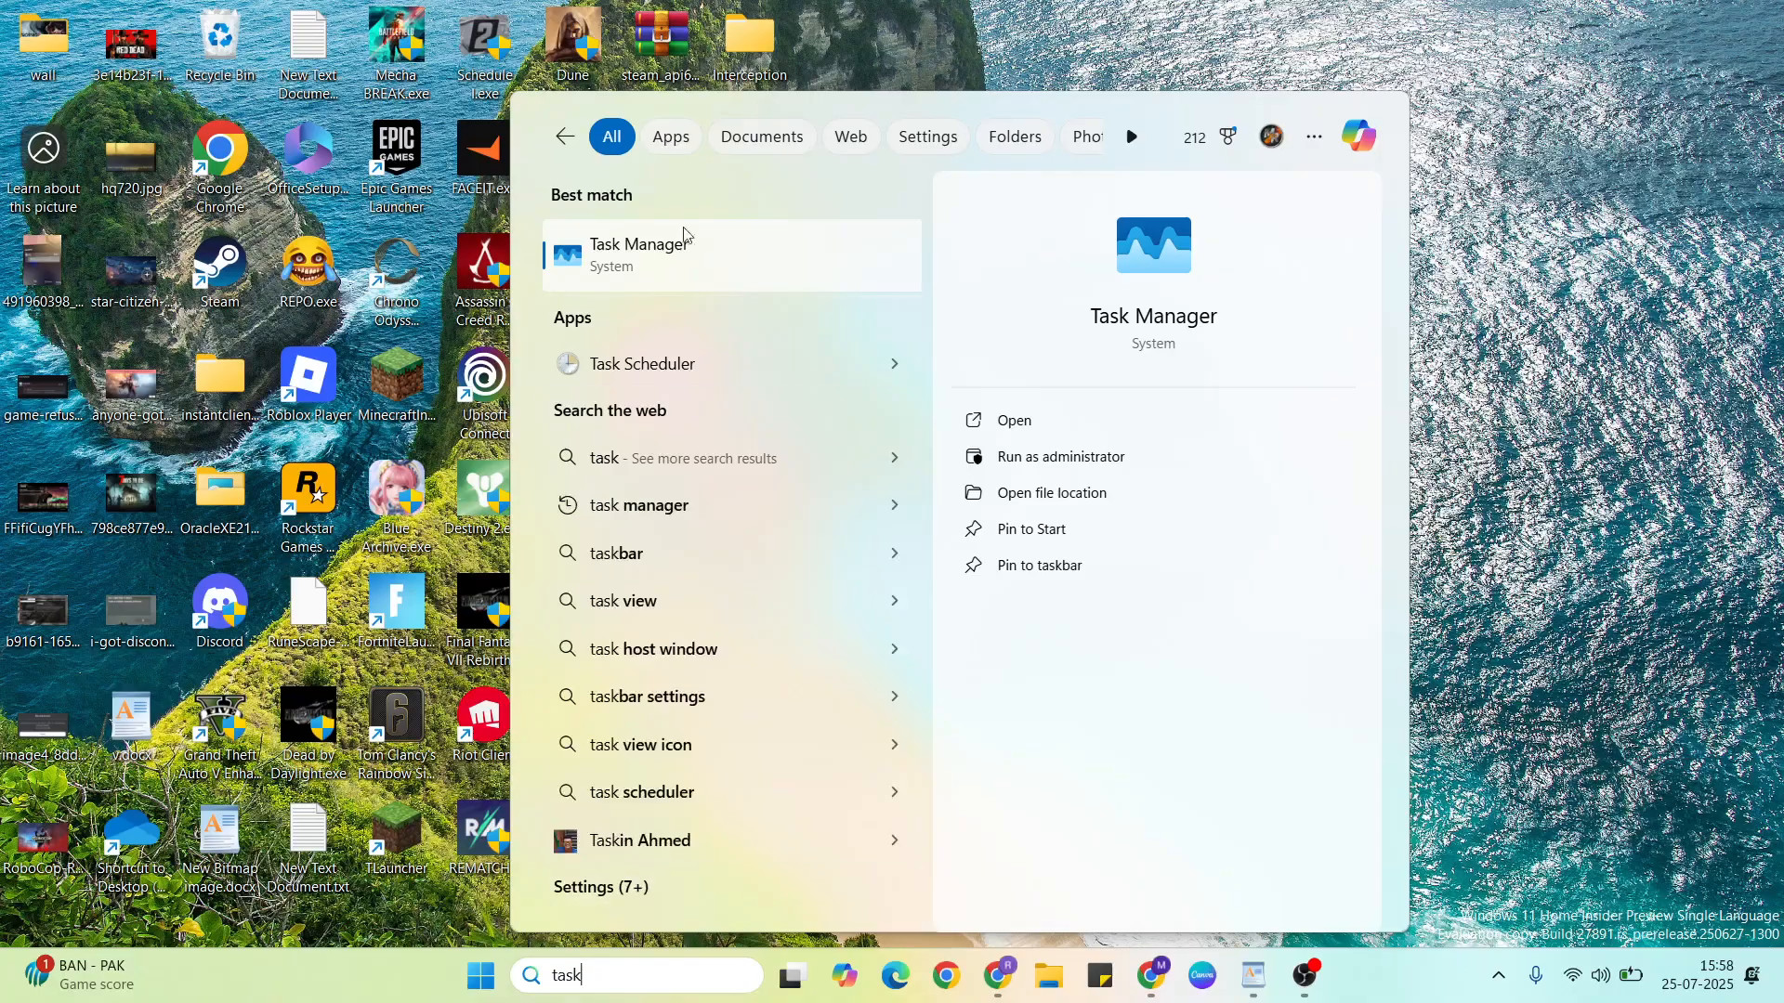
left_click(651, 251)
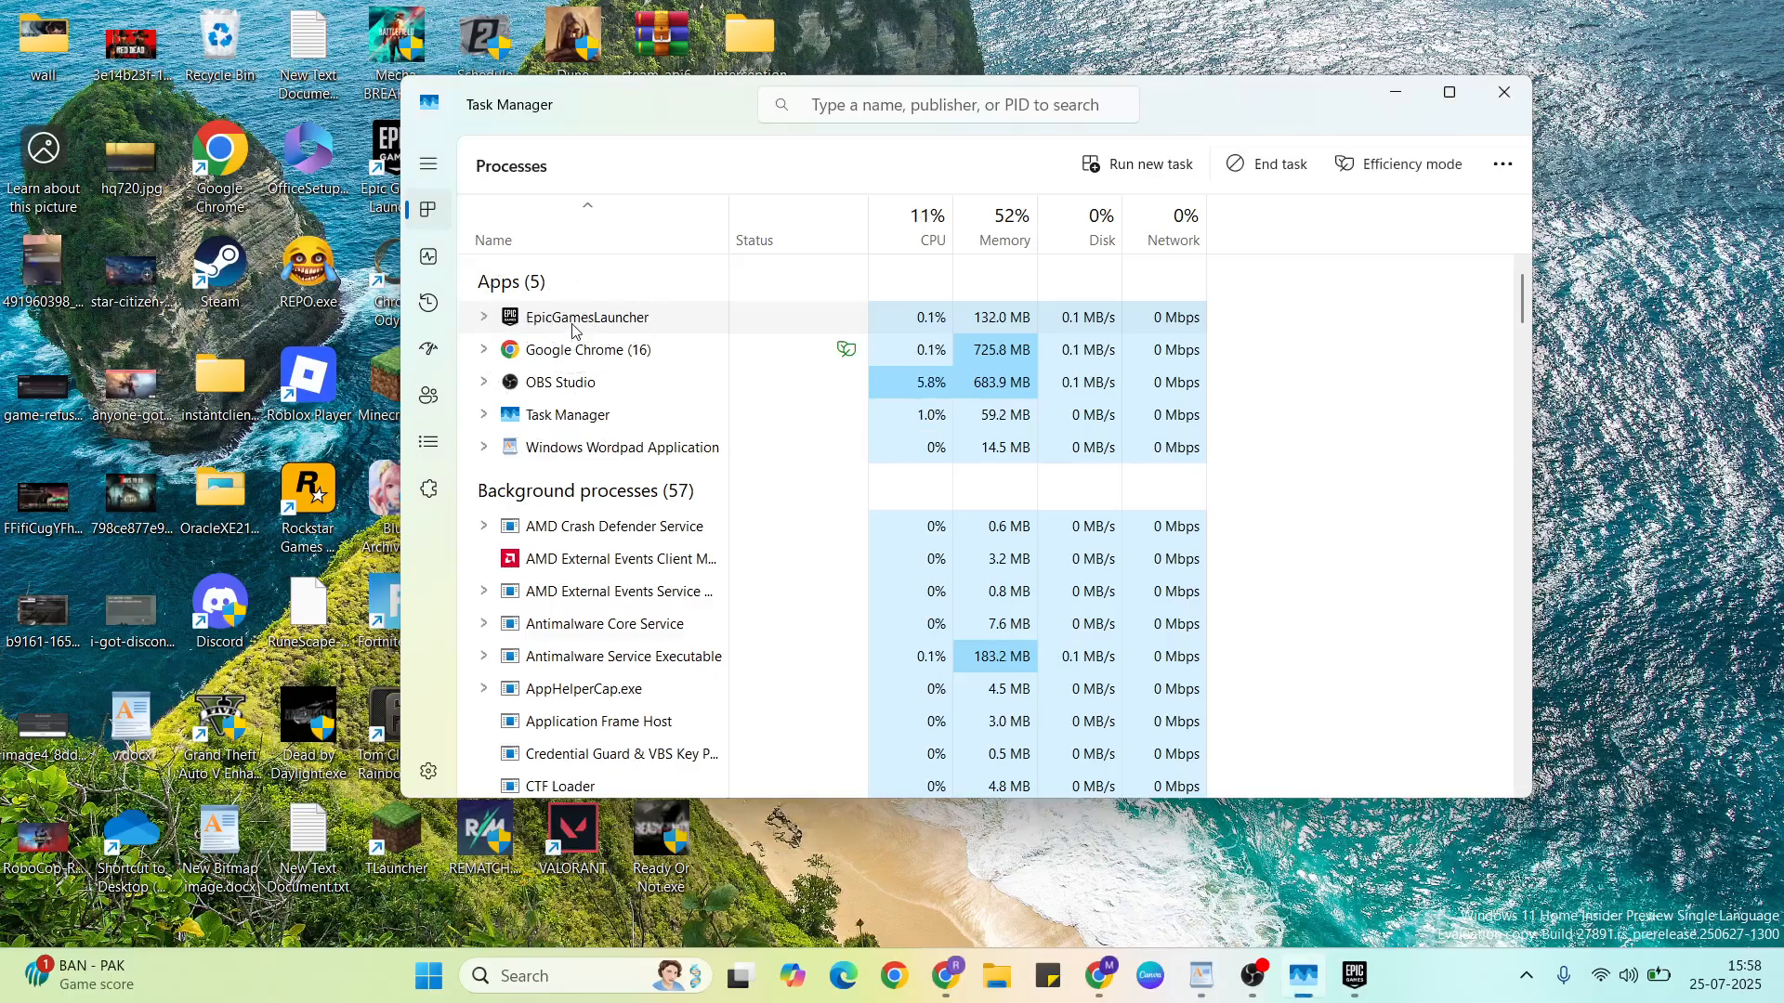
right_click(585, 349)
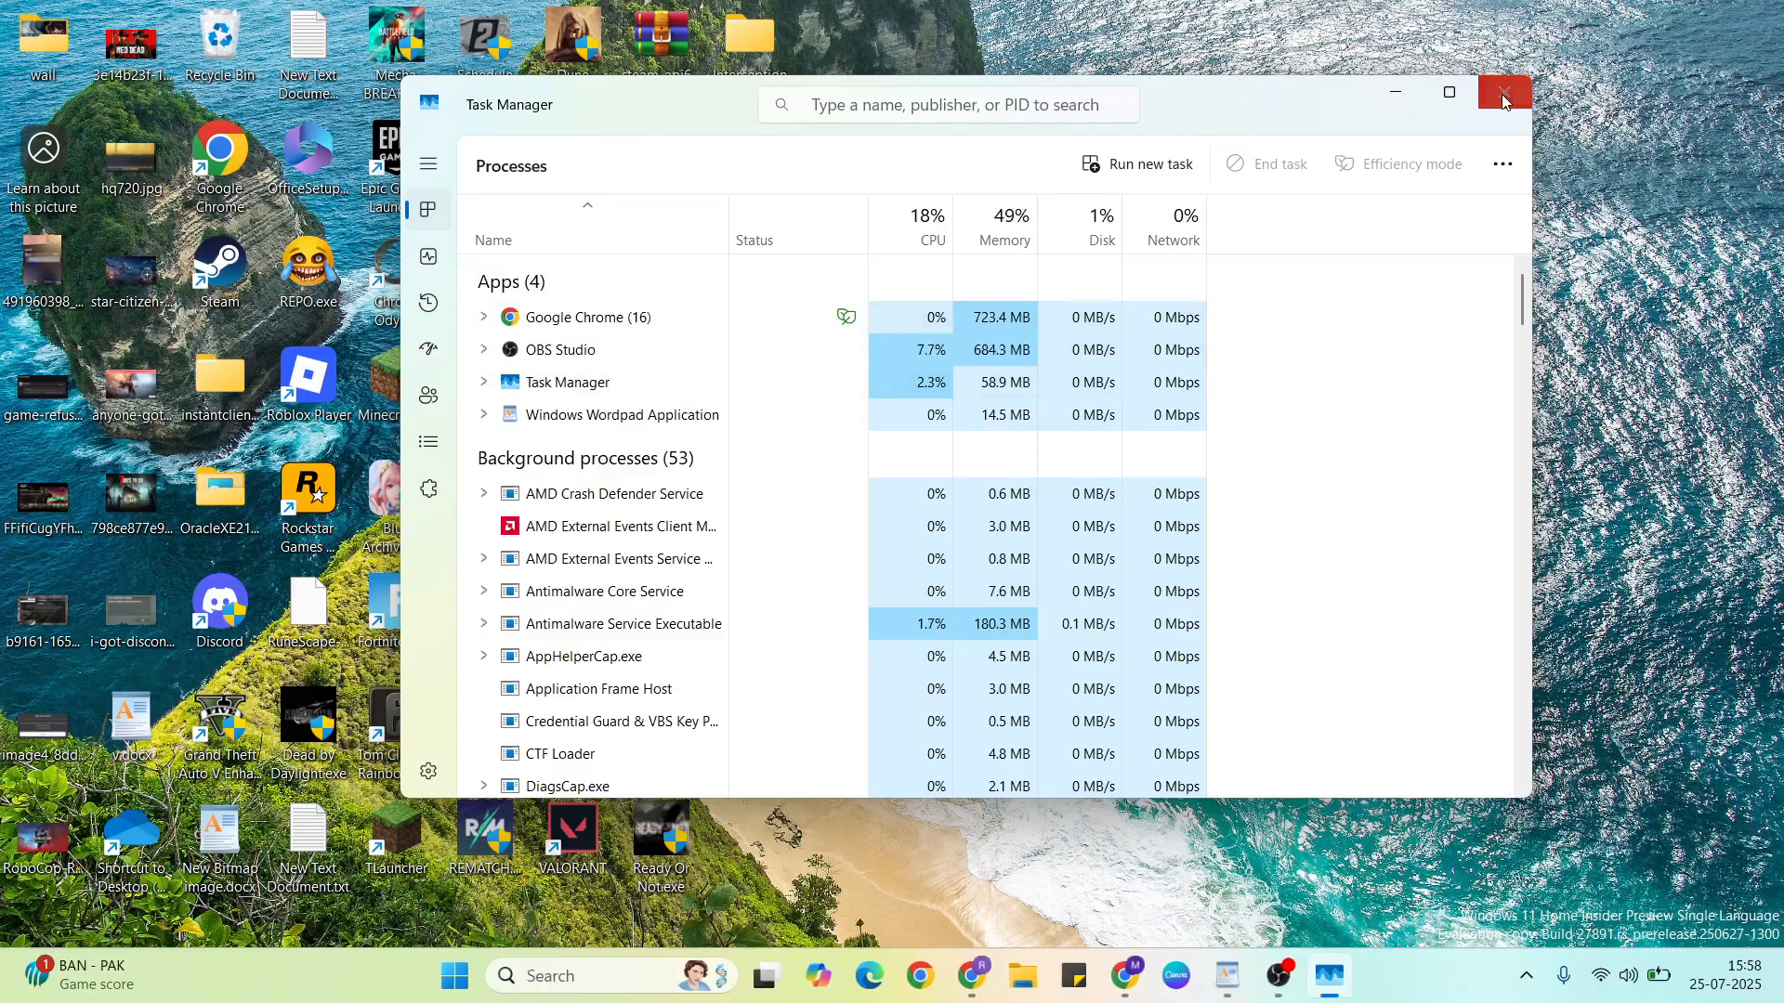
left_click(1503, 93)
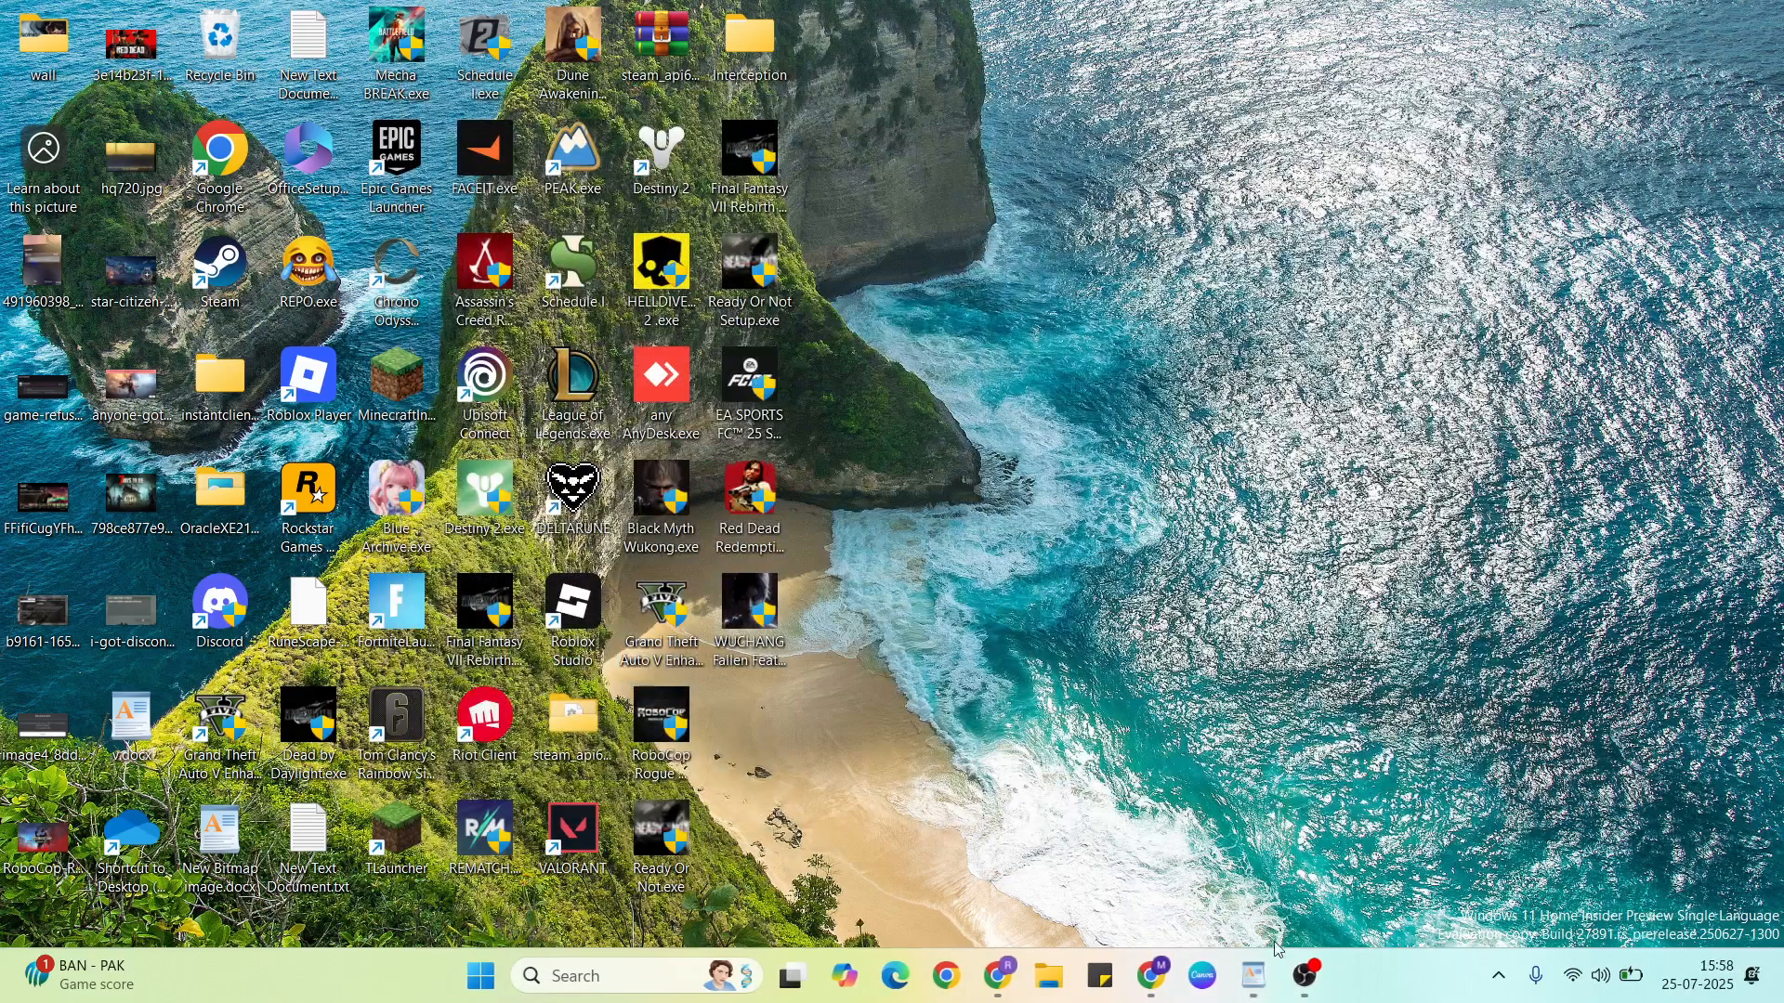
left_click(1250, 975)
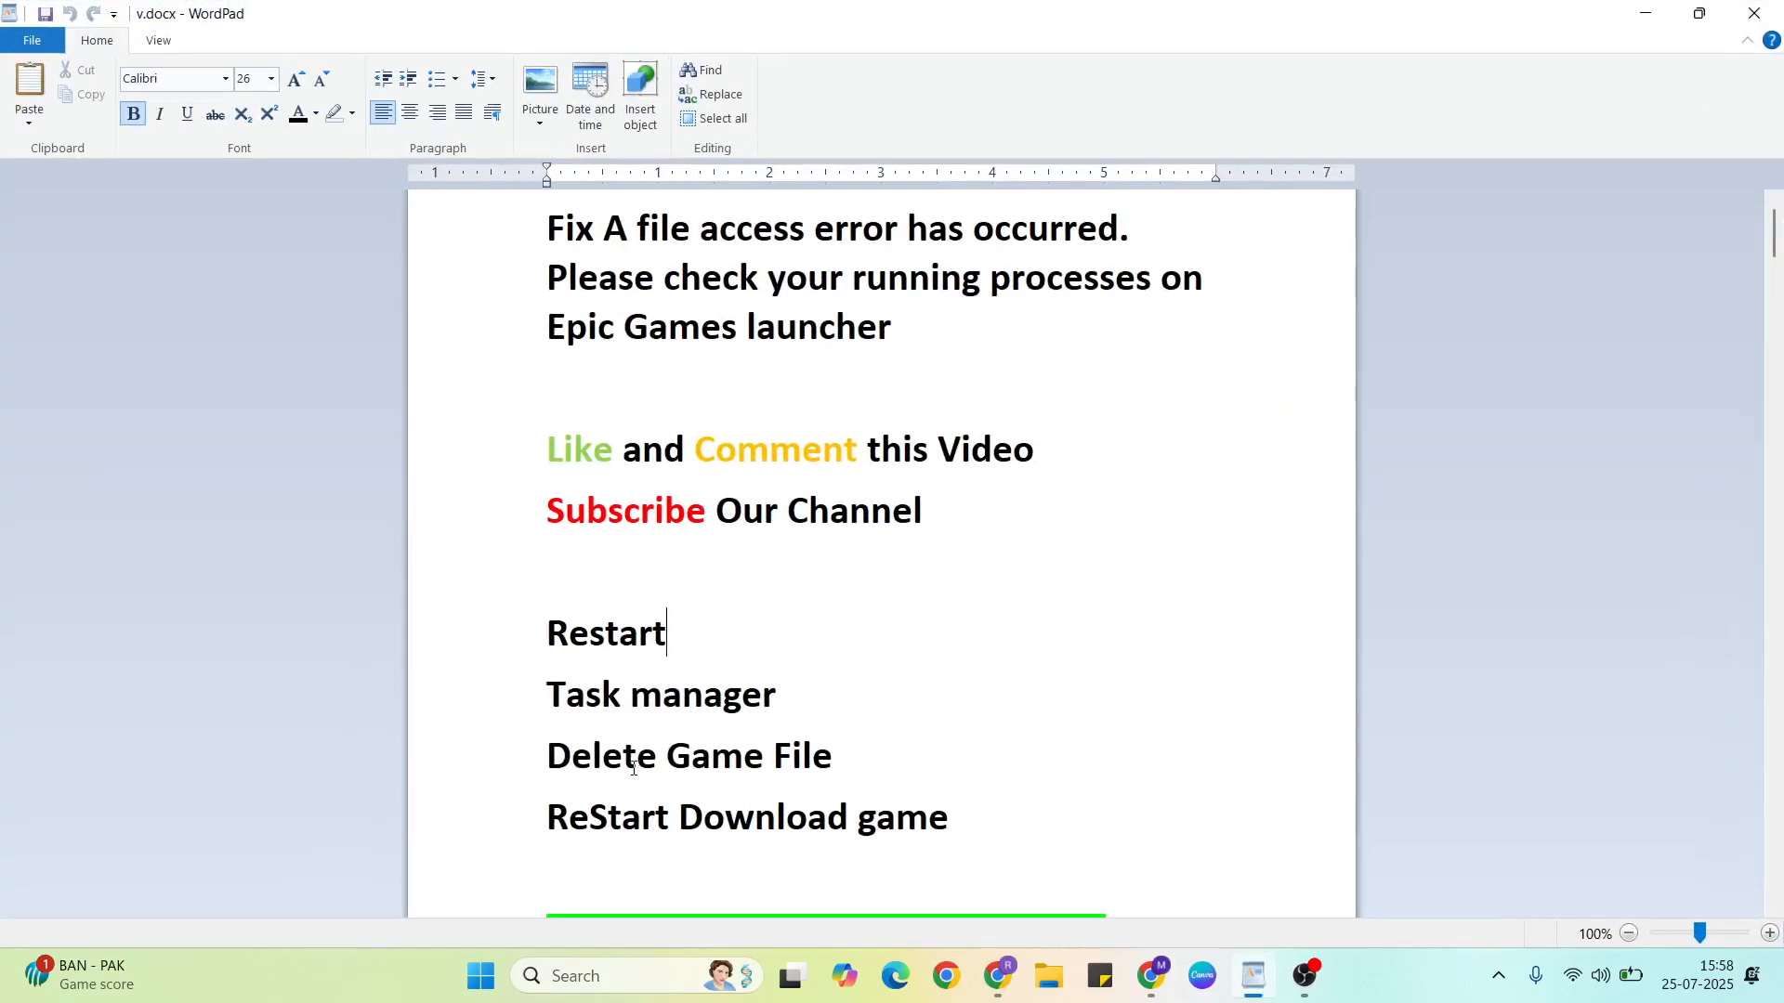
mouse_move(841, 743)
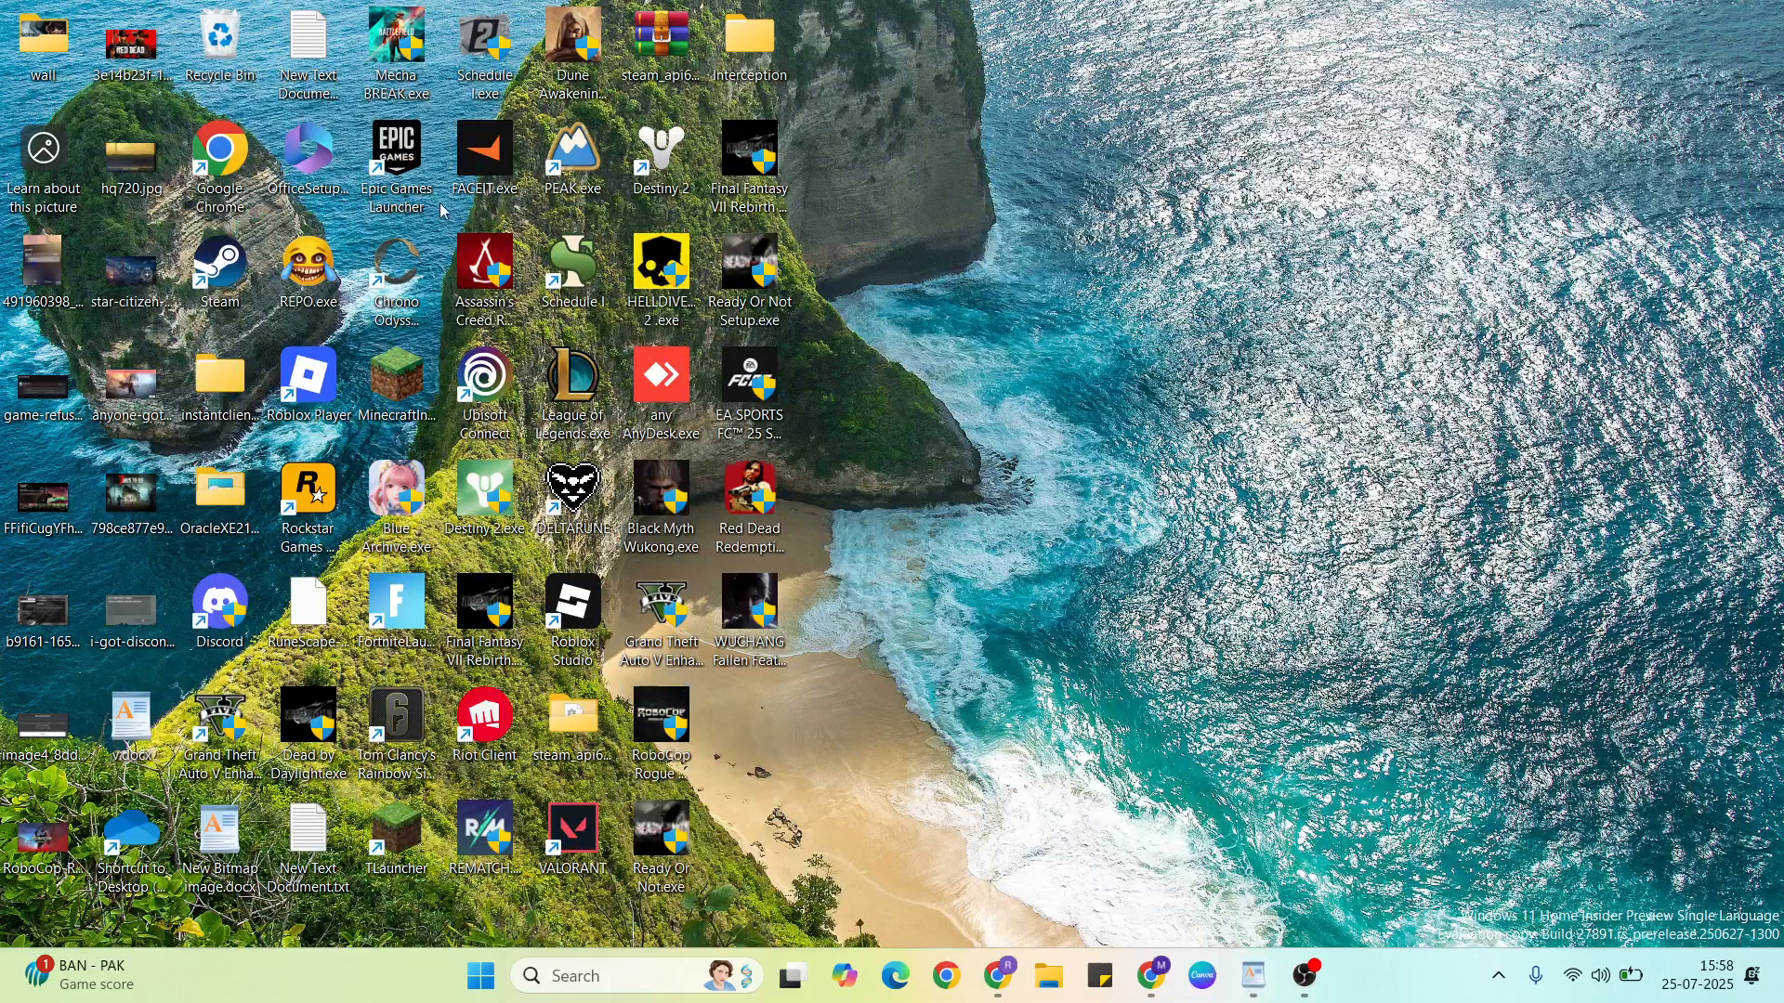
mouse_move(396, 154)
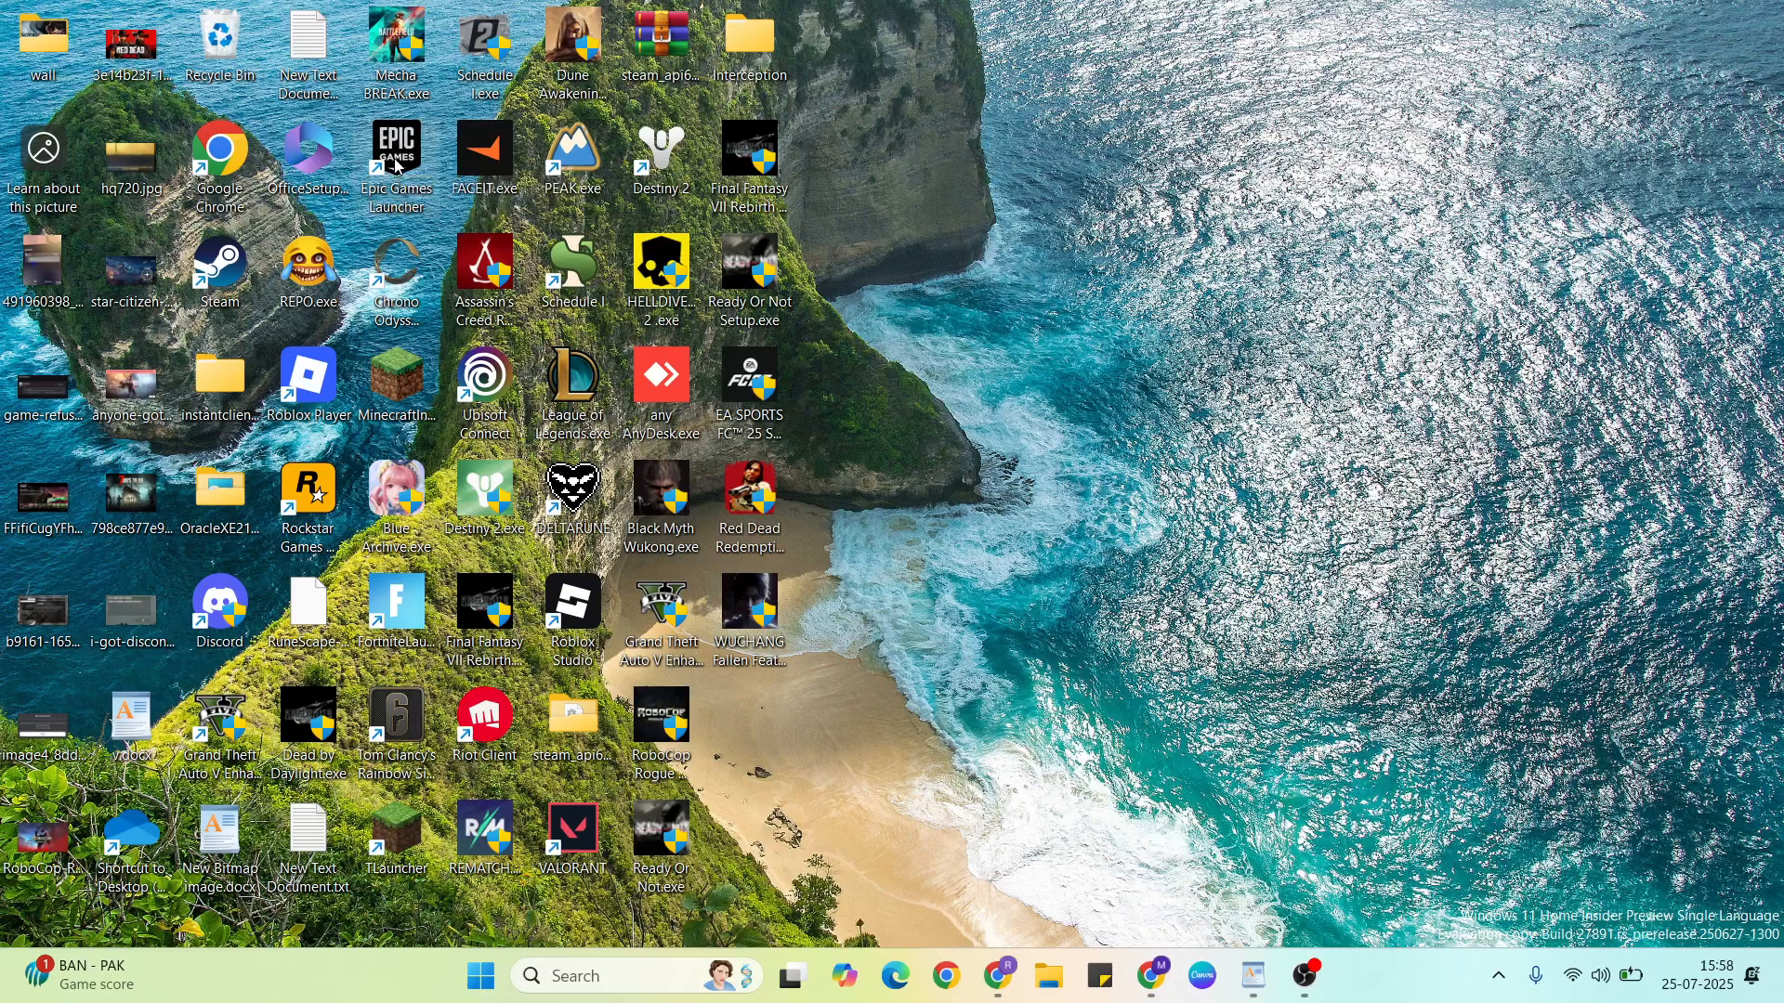
- Relaunch the launcher from its desktop shortcut and reach Download Settings showing C:/Program Files/Epic Games/
double_click(395, 151)
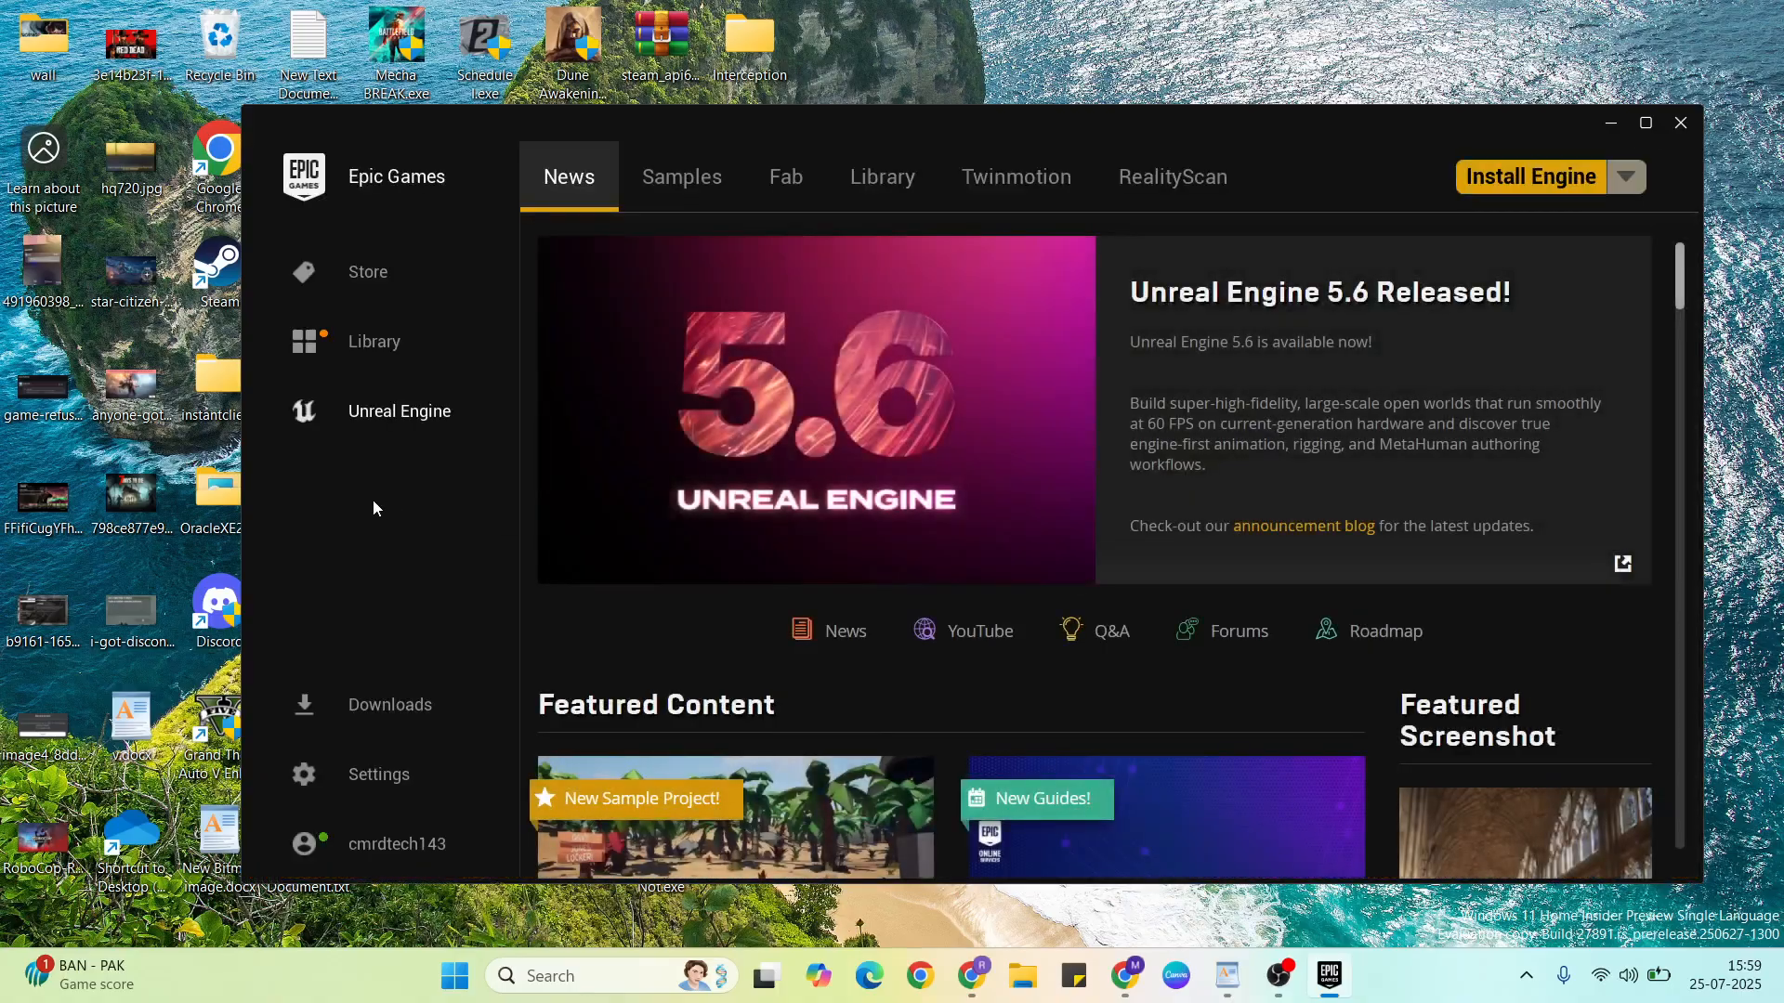
mouse_move(401, 728)
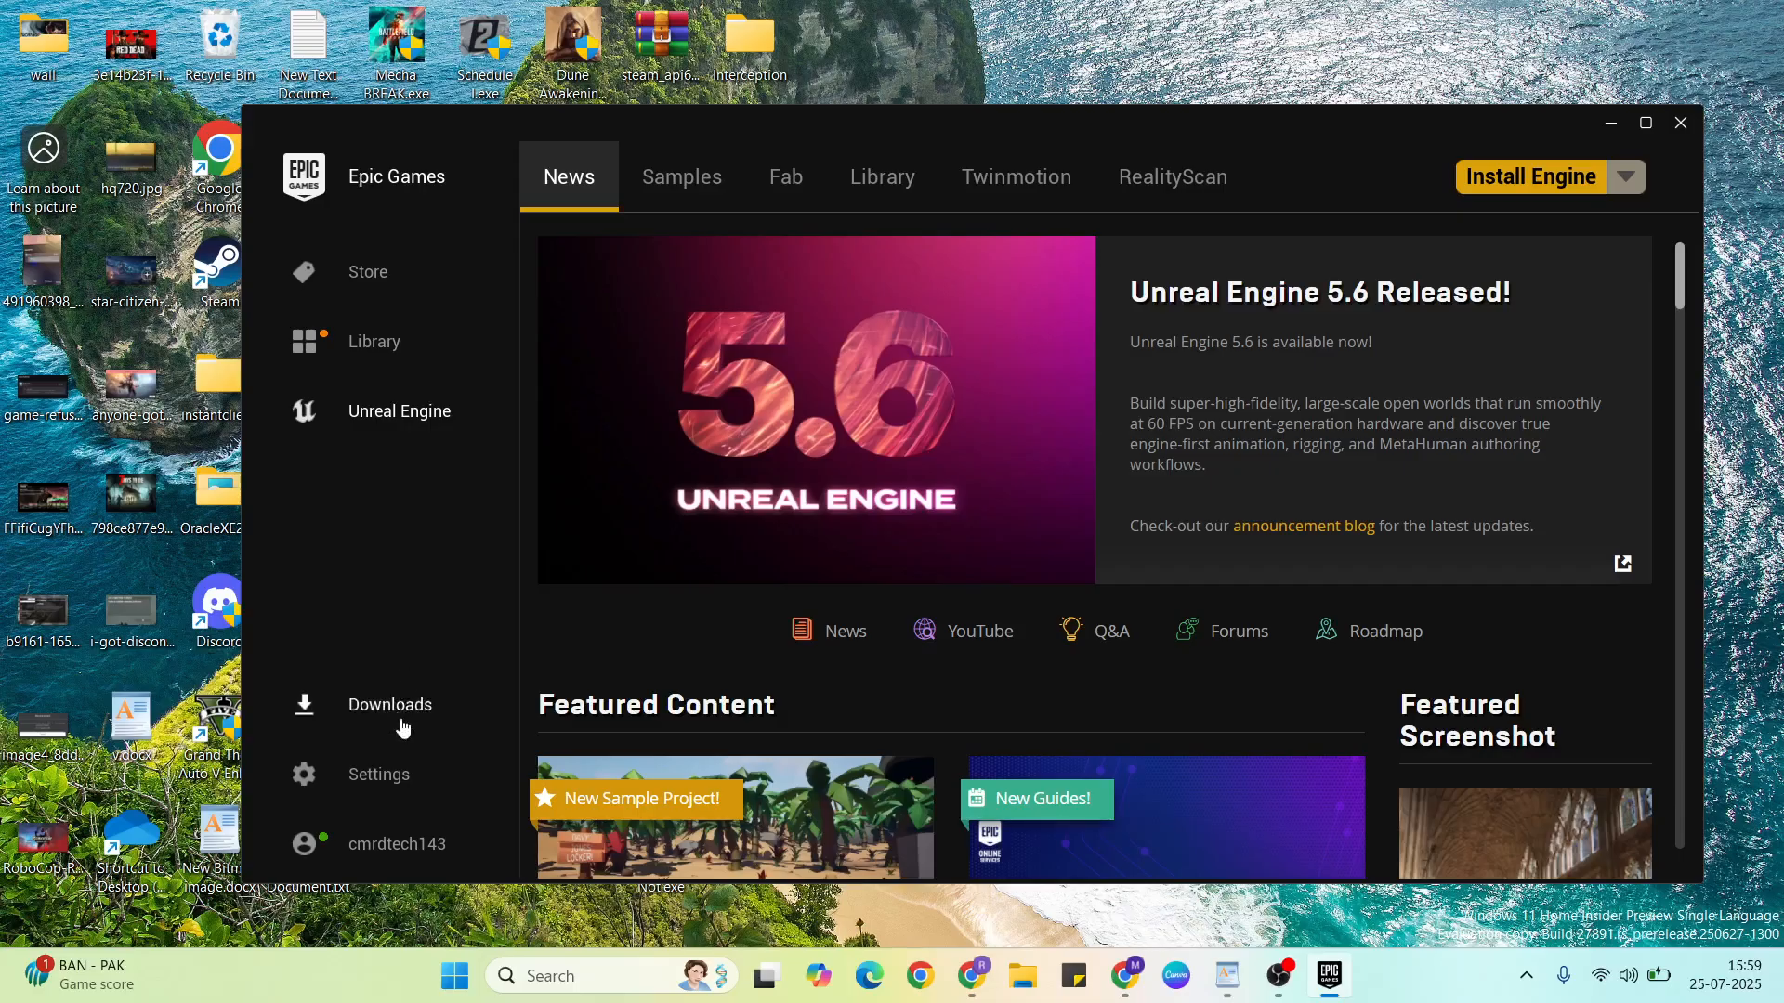
left_click(378, 773)
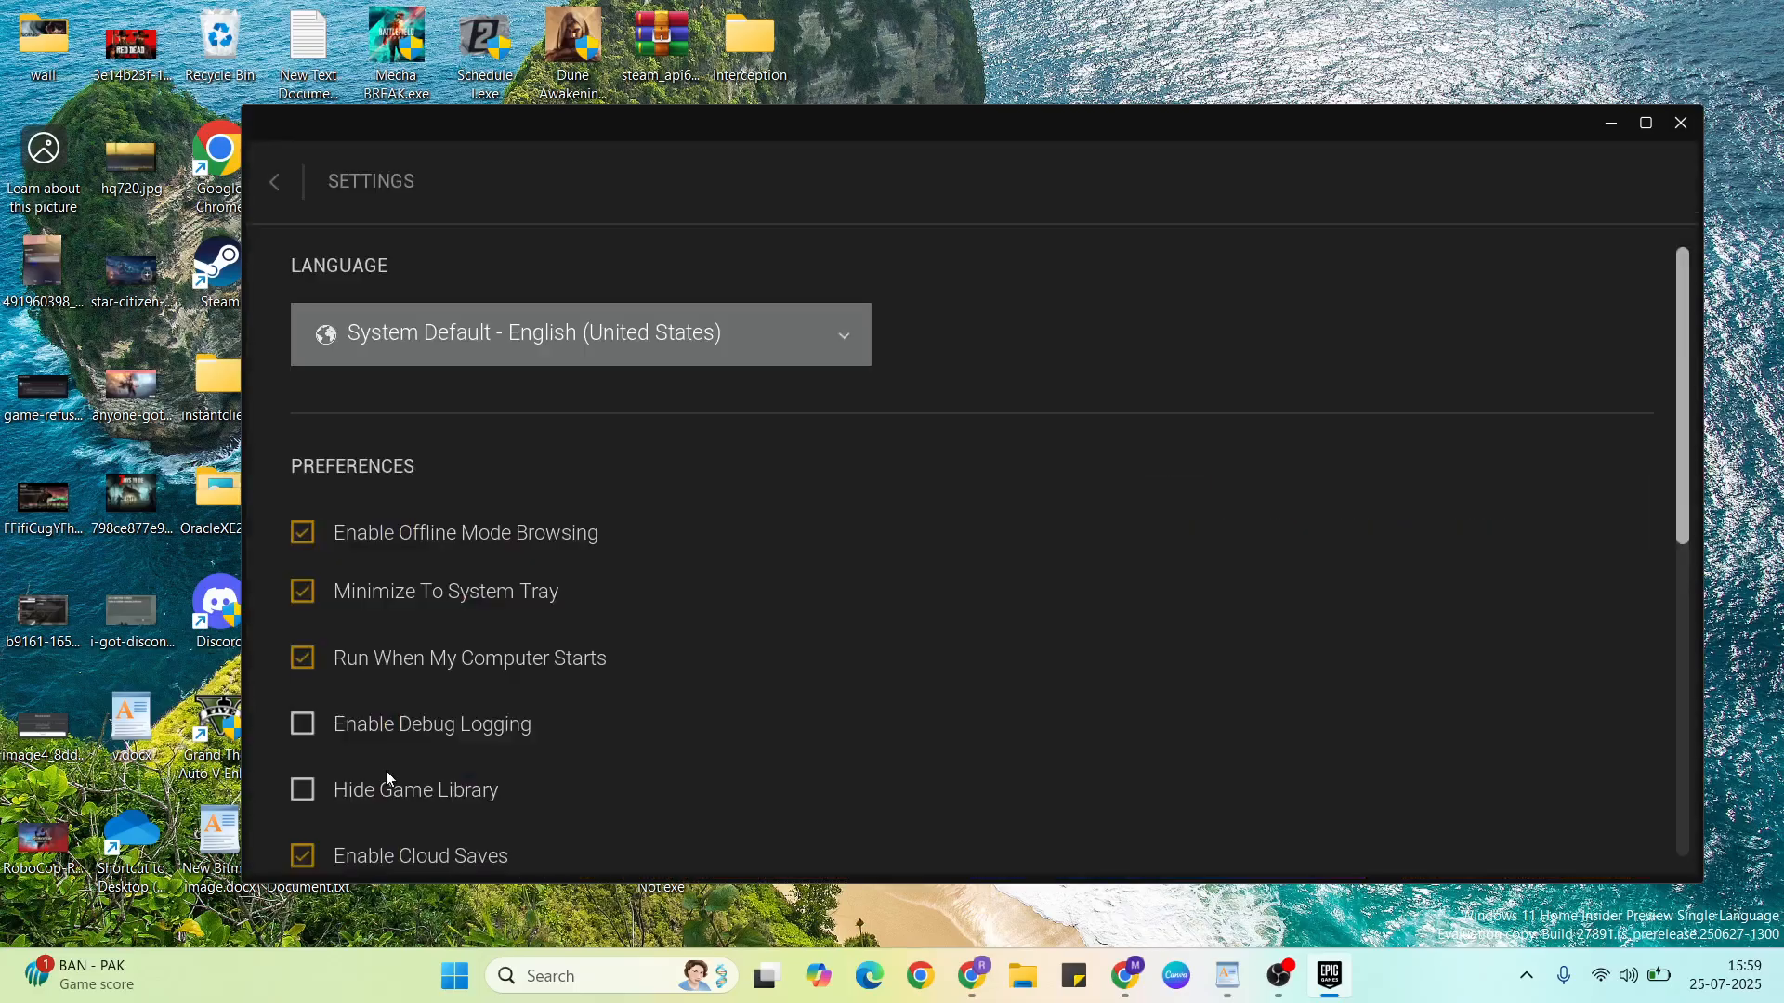
scroll("down", 3)
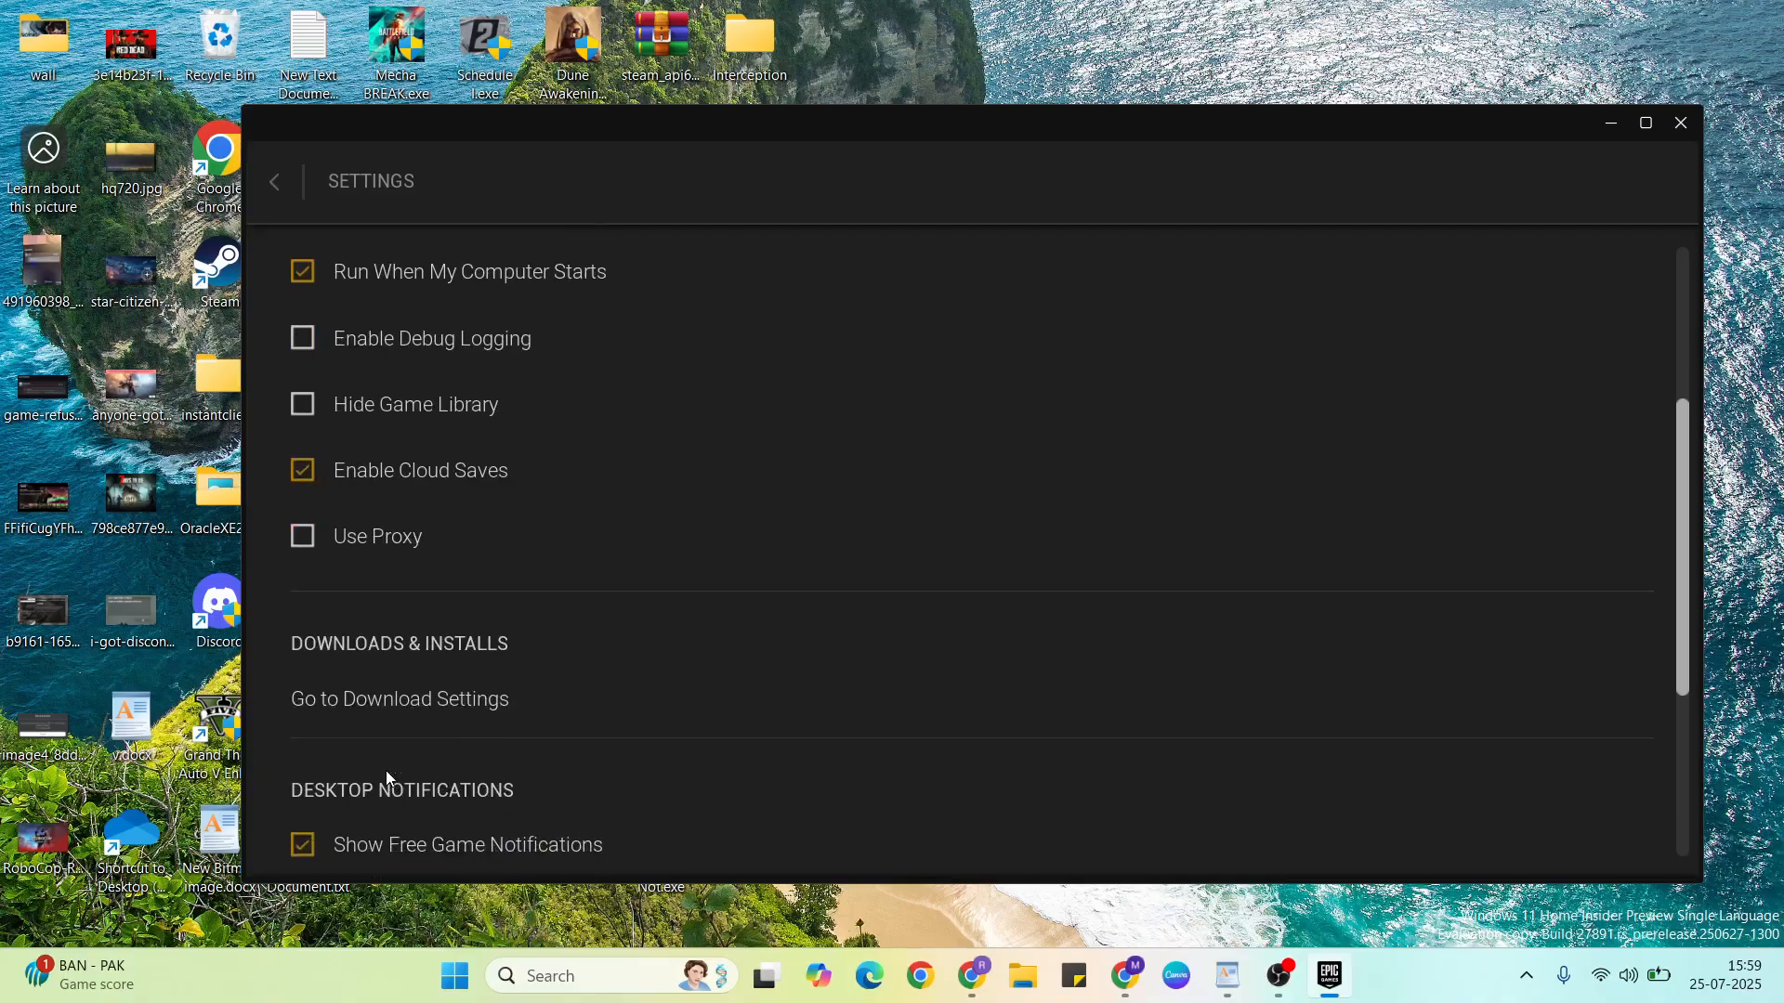
scroll("down", 3)
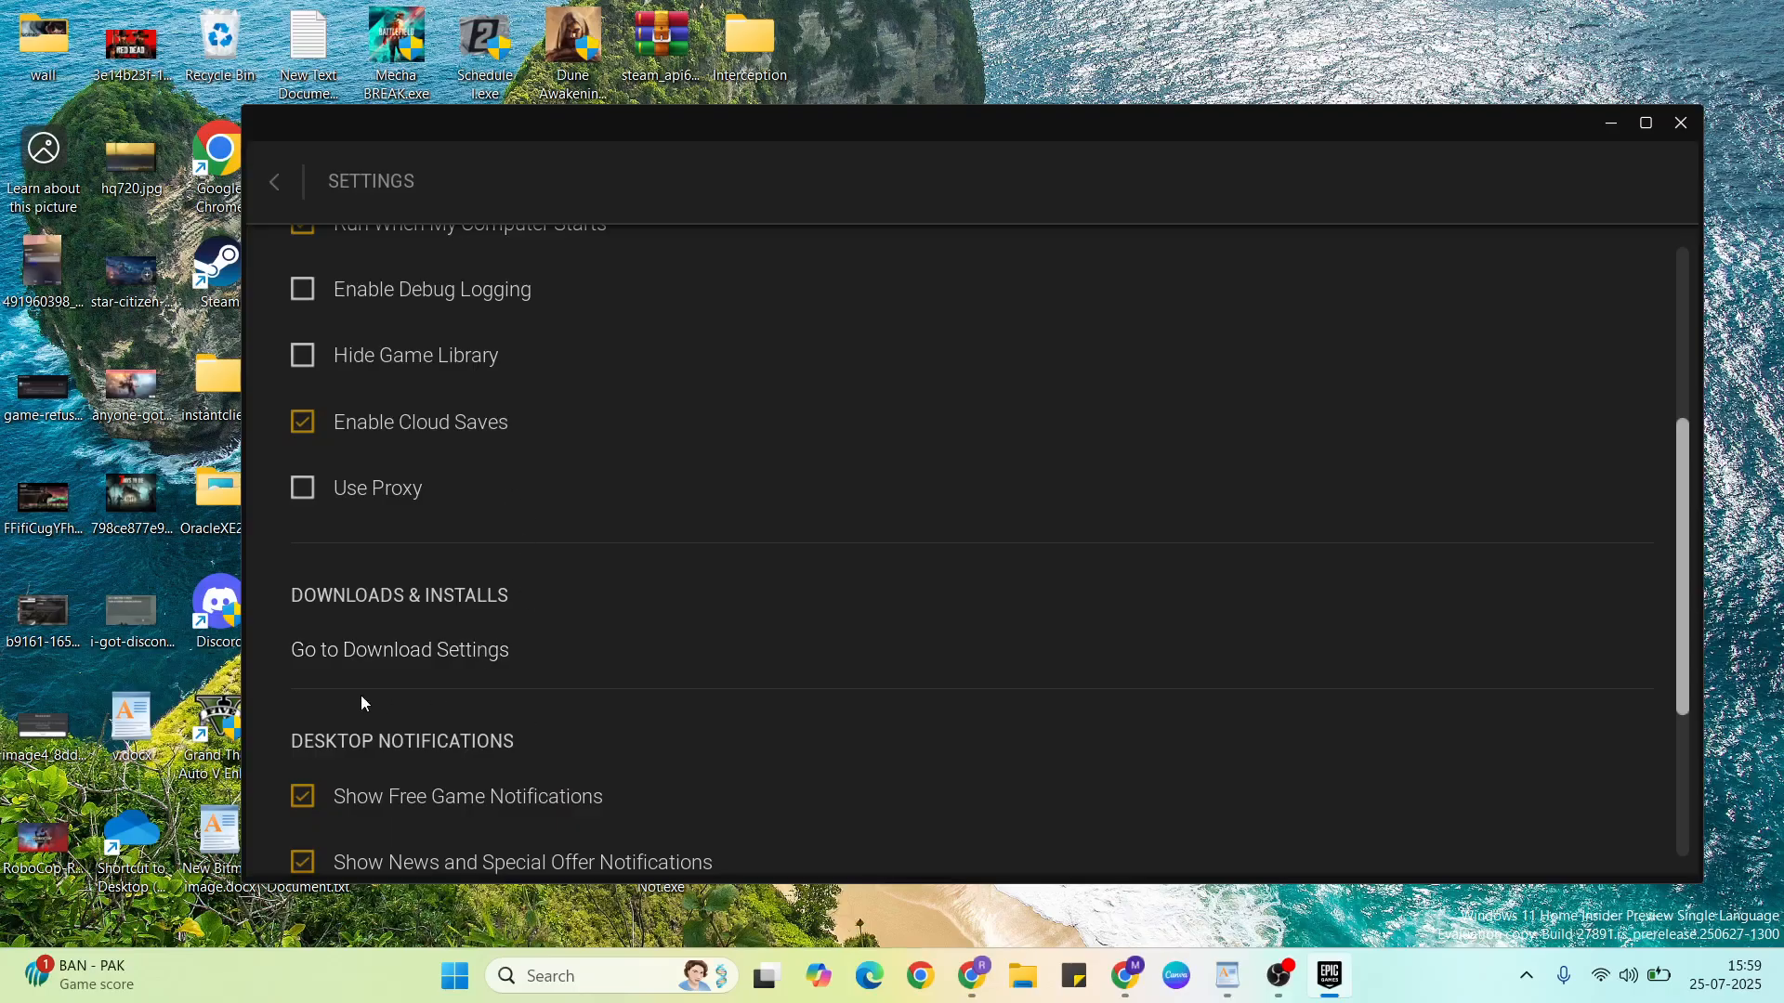
left_click(399, 650)
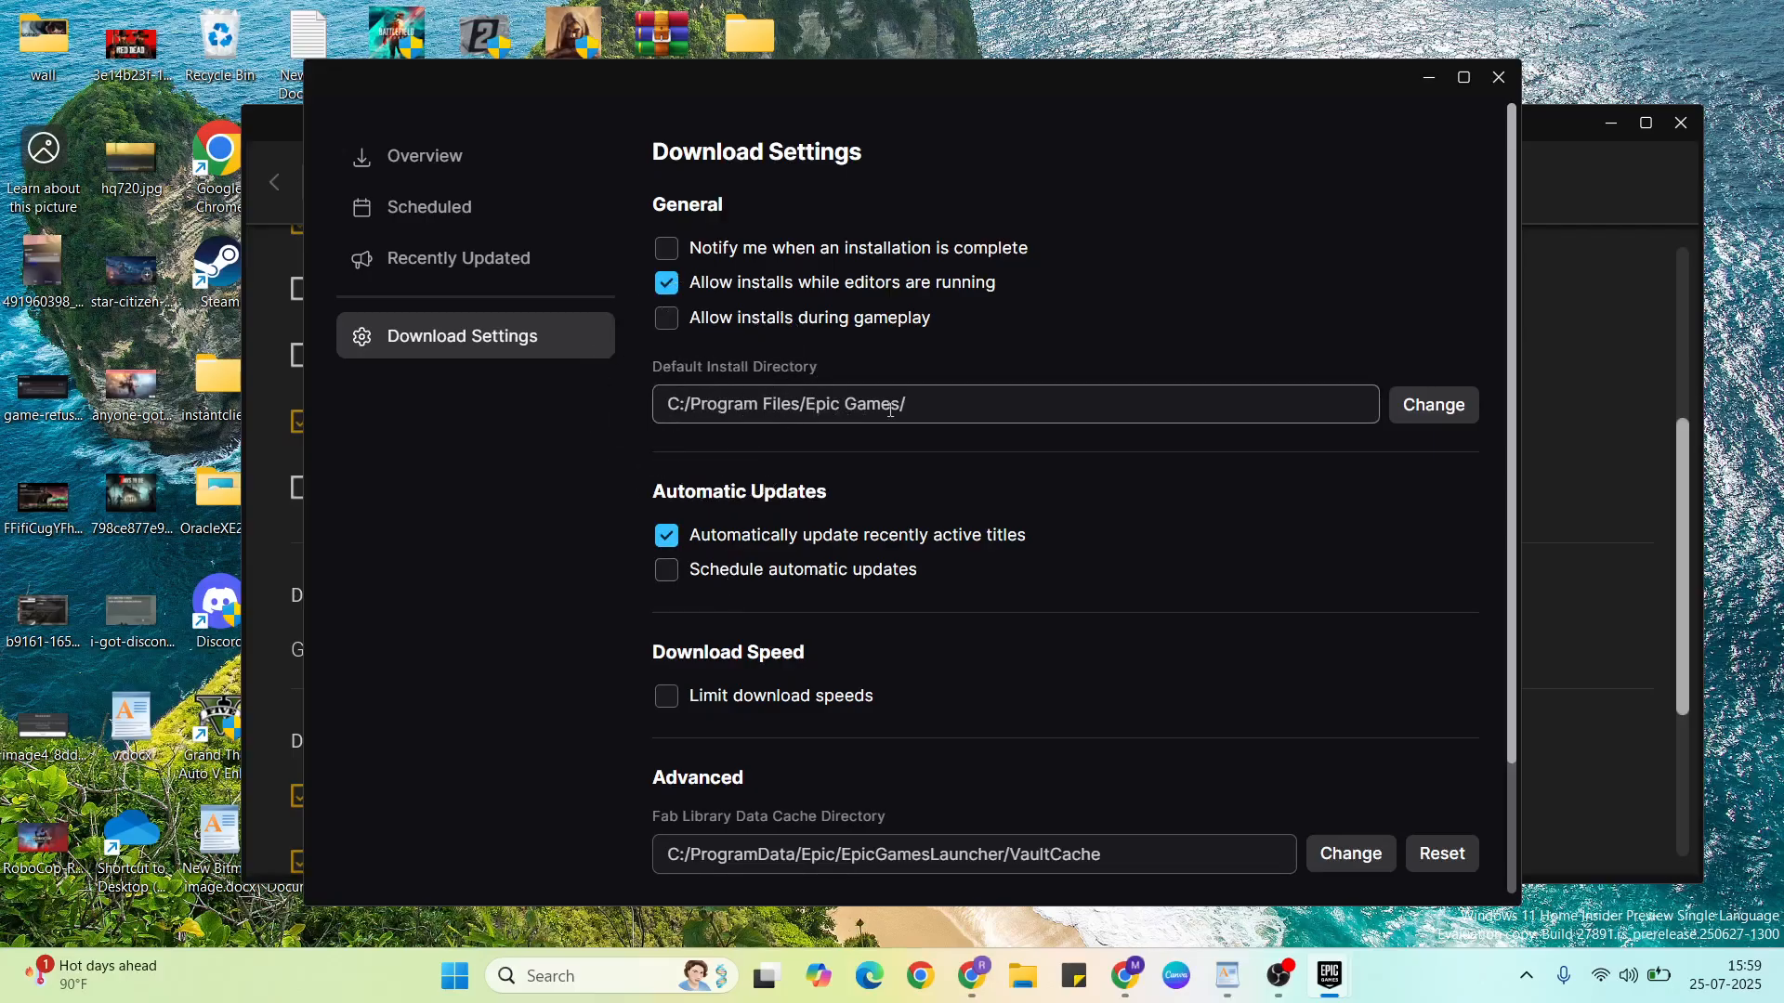
- Highlight the whole default install path C:/Program Files/Epic Games/ for copying
double_click(871, 403)
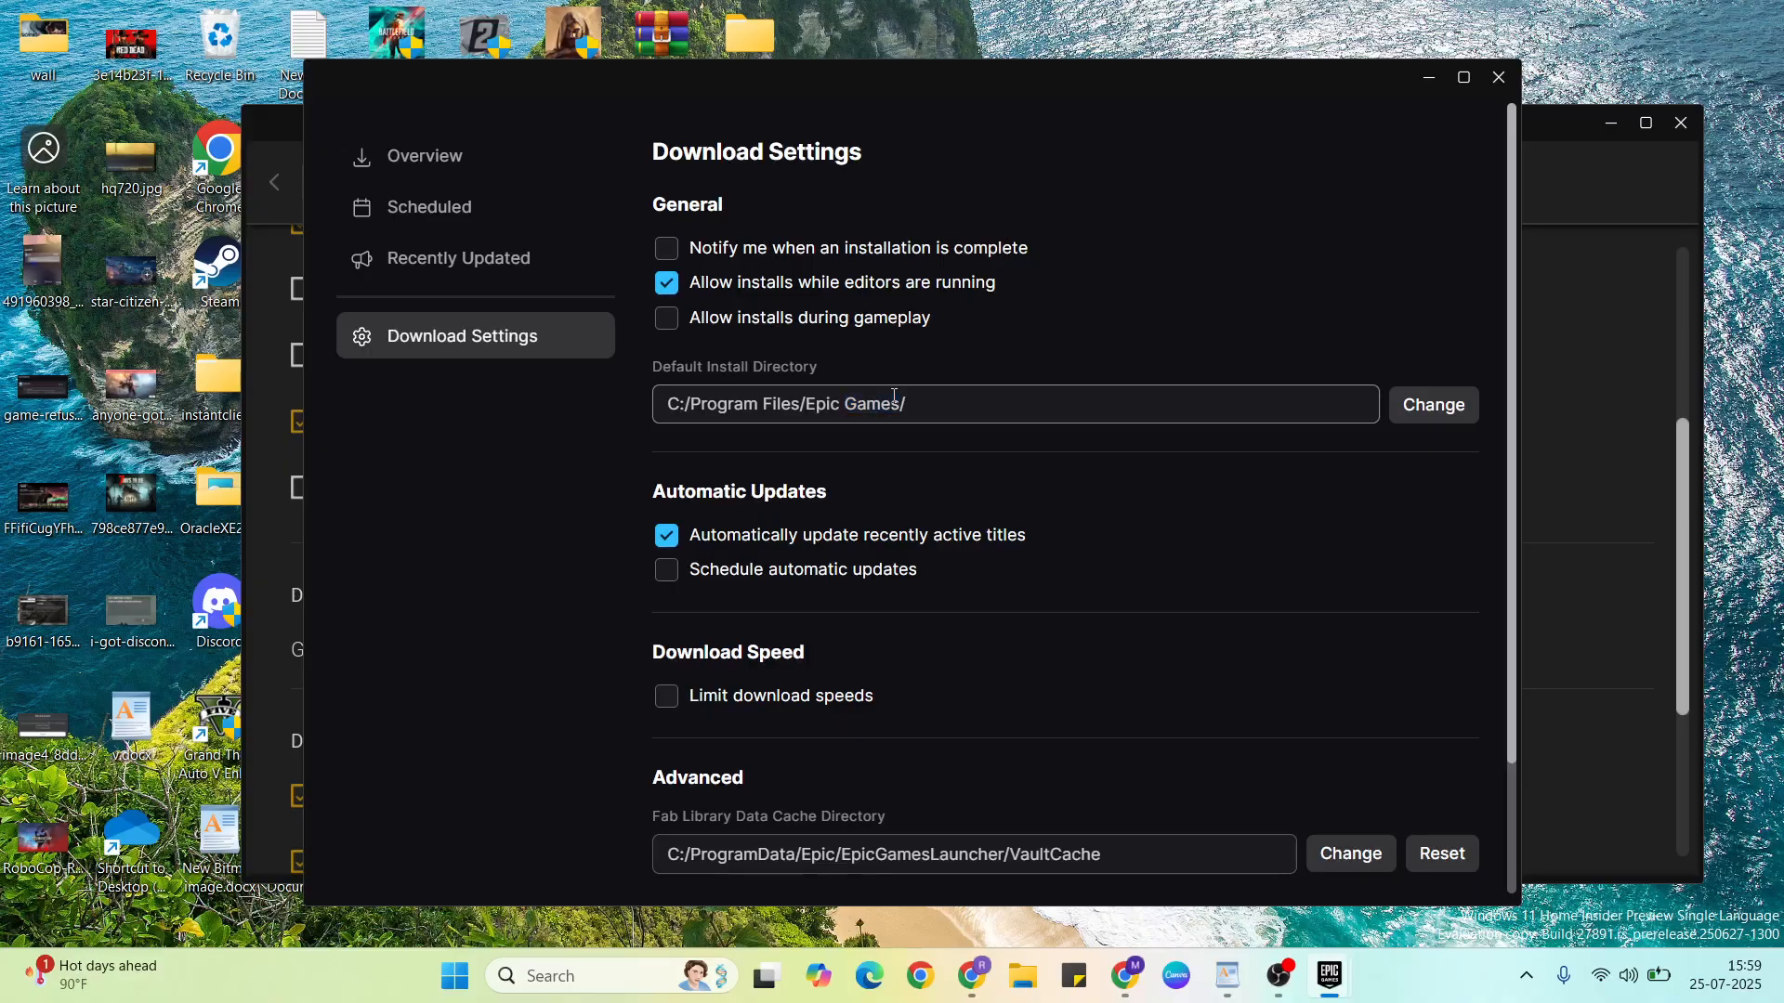
double_click(869, 403)
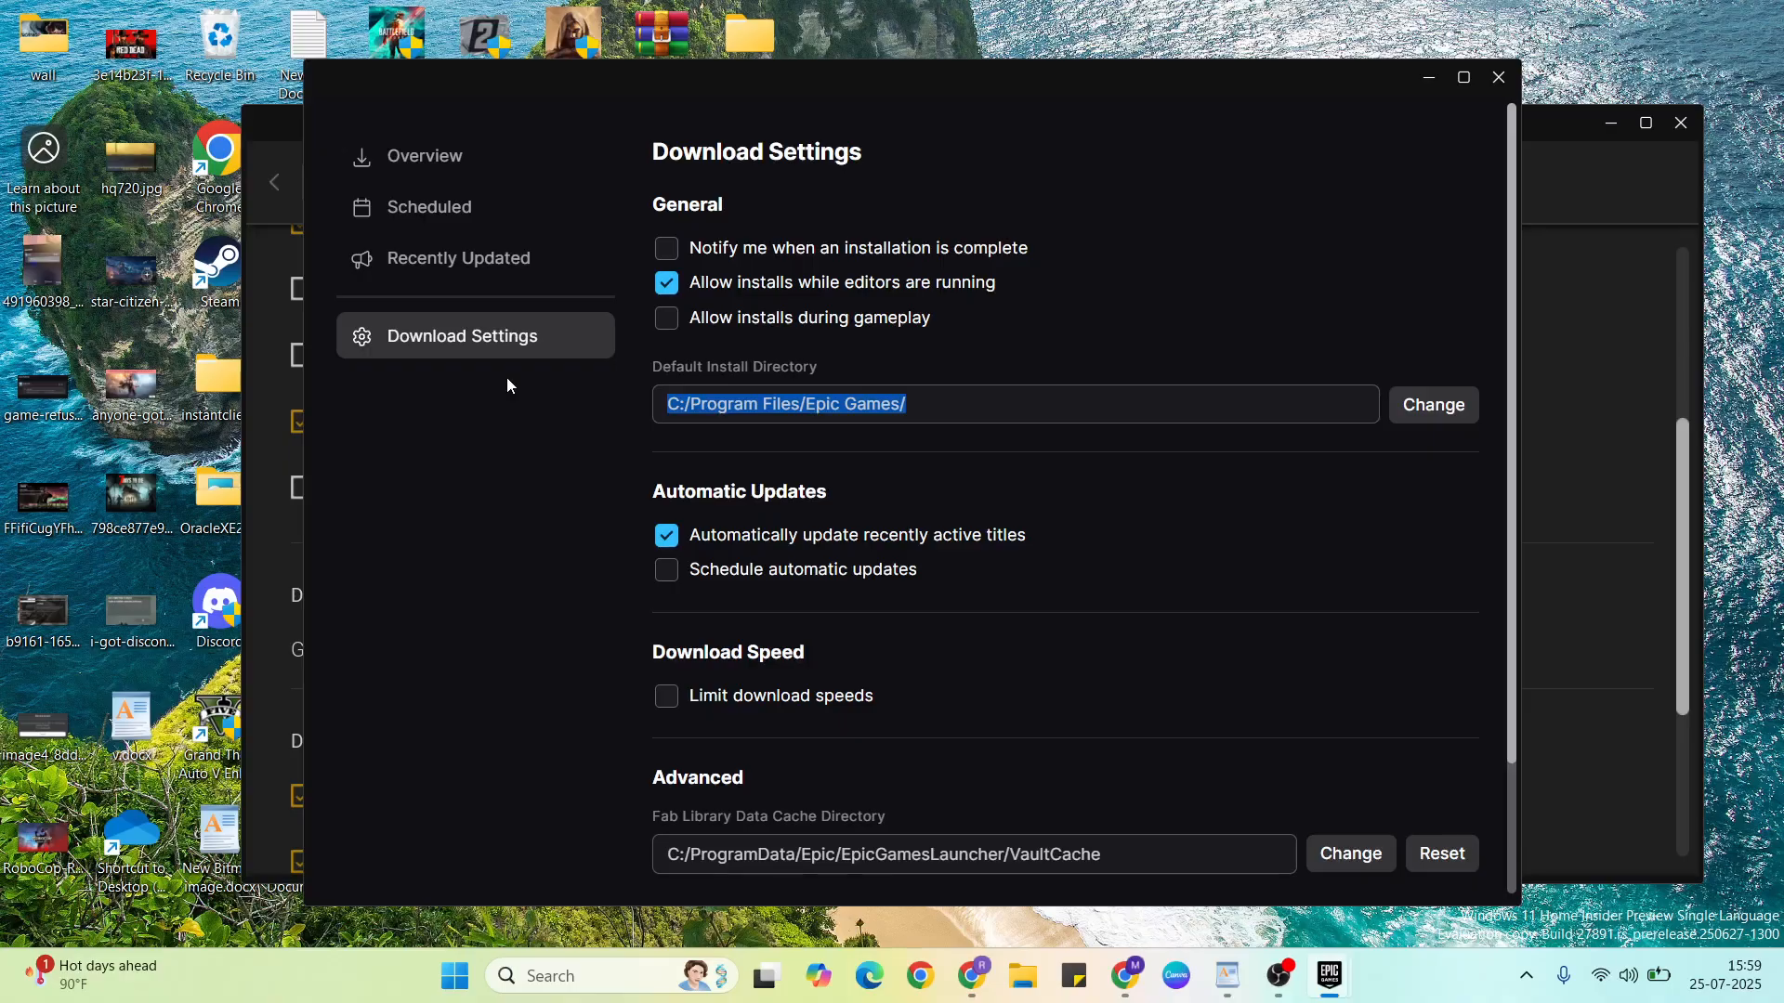
mouse_move(1235, 307)
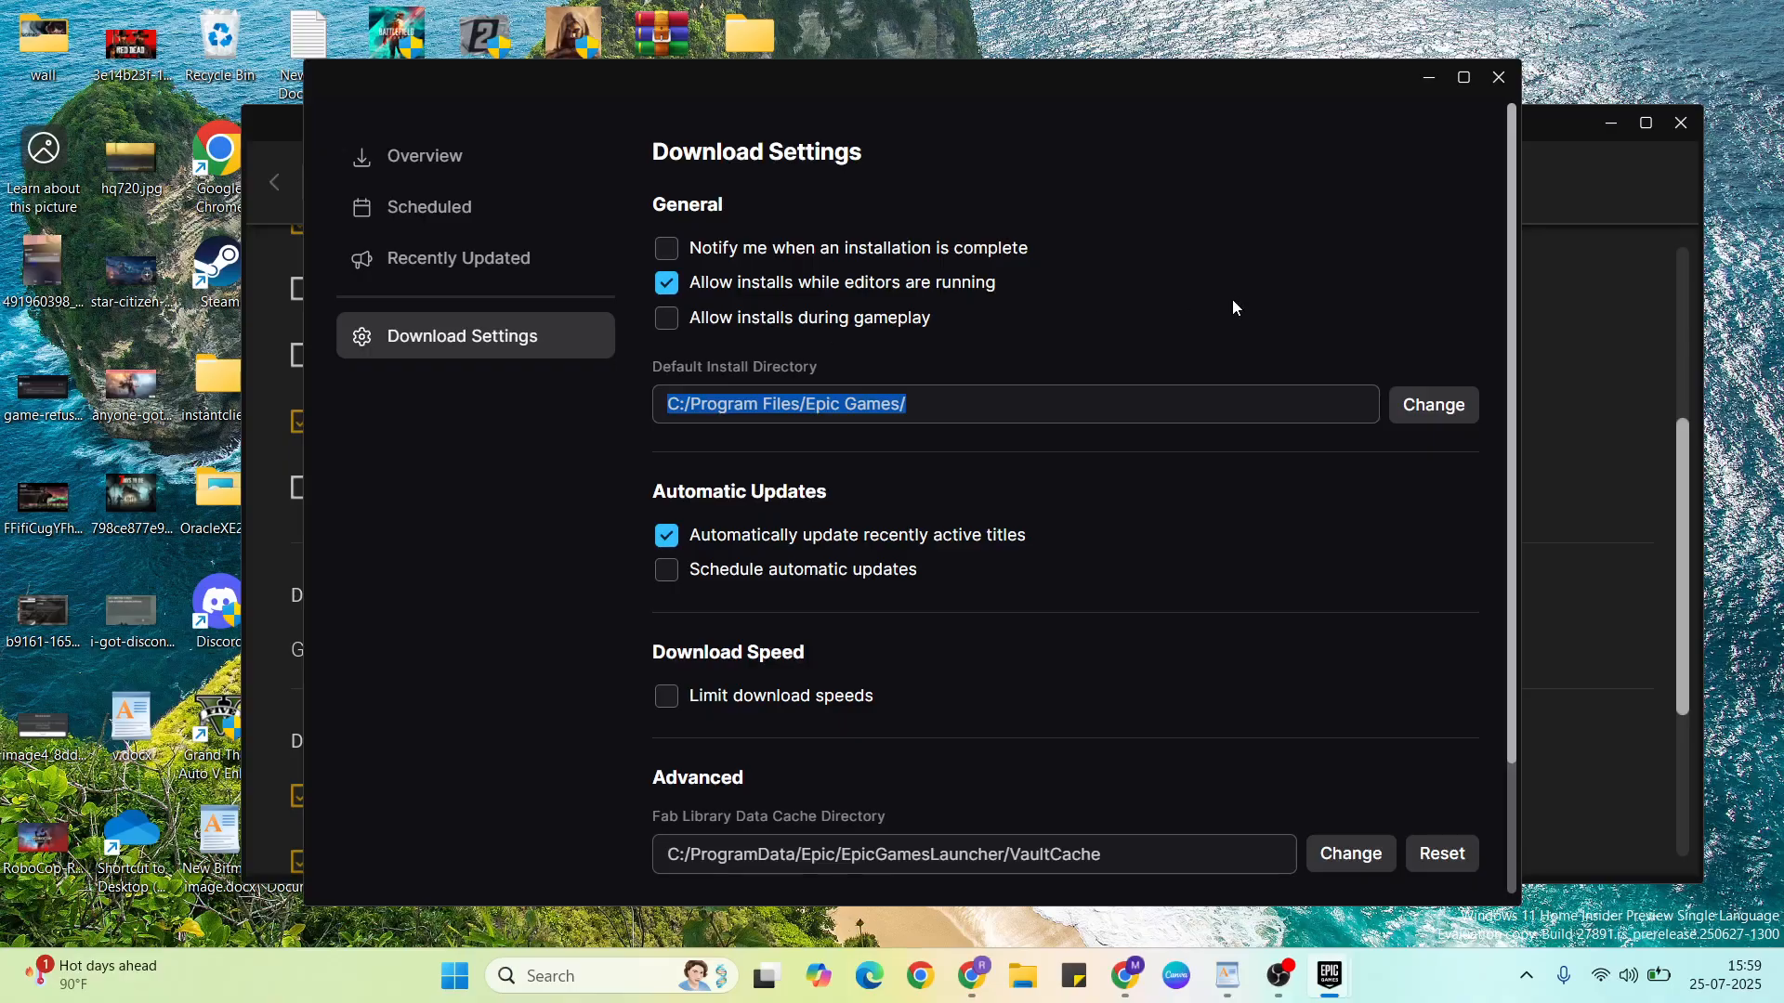
mouse_move(1022, 976)
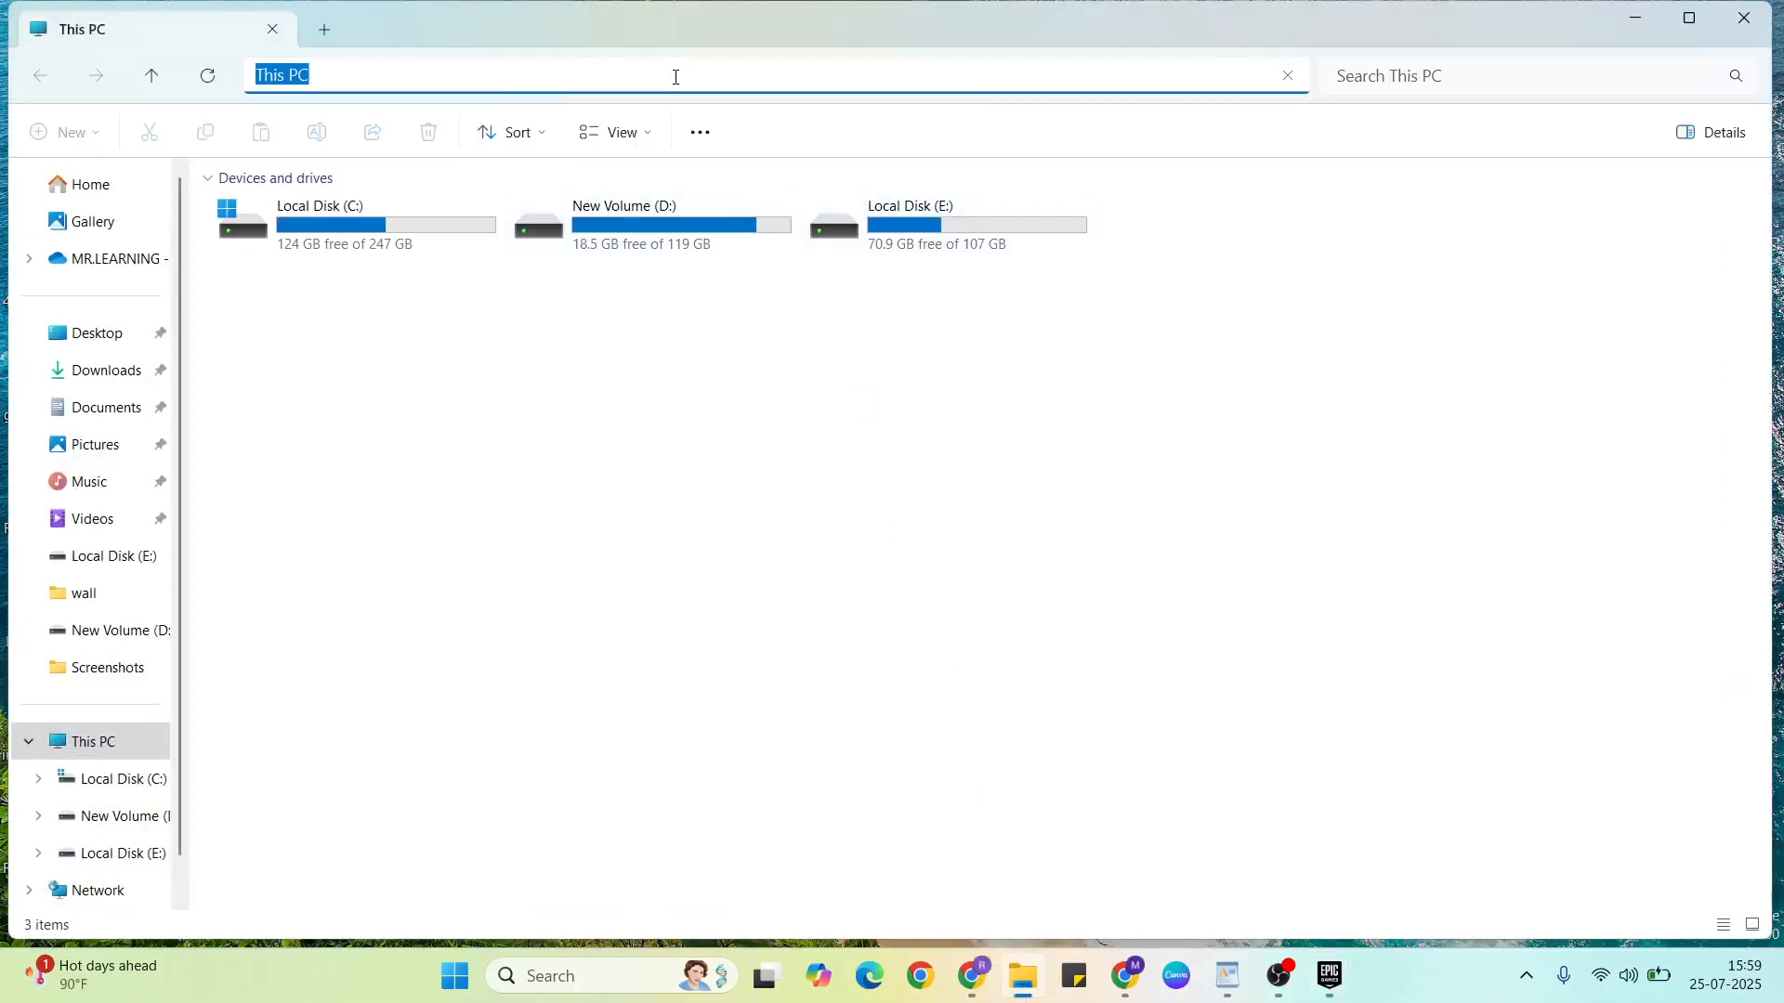
- Go to C:/Program Files/Epic Games/ in File Explorer and delete the rocketleague folder
type("C:/Program Files/Epic Games/")
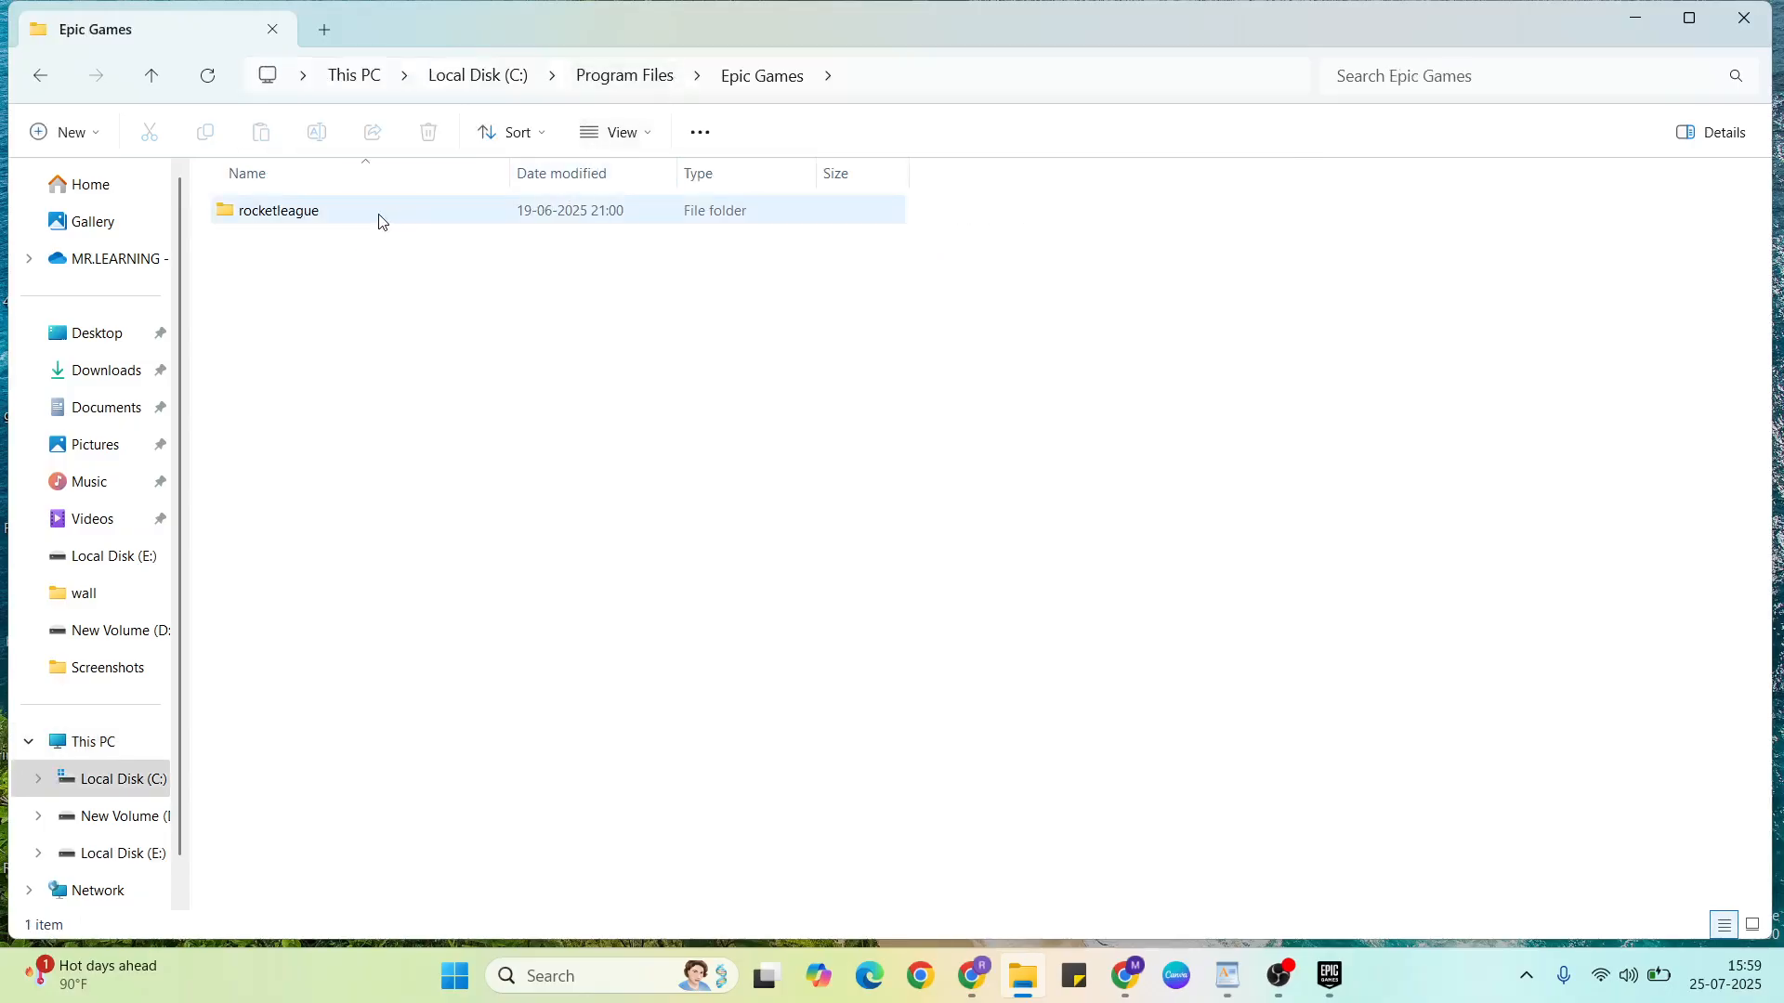
left_click(277, 210)
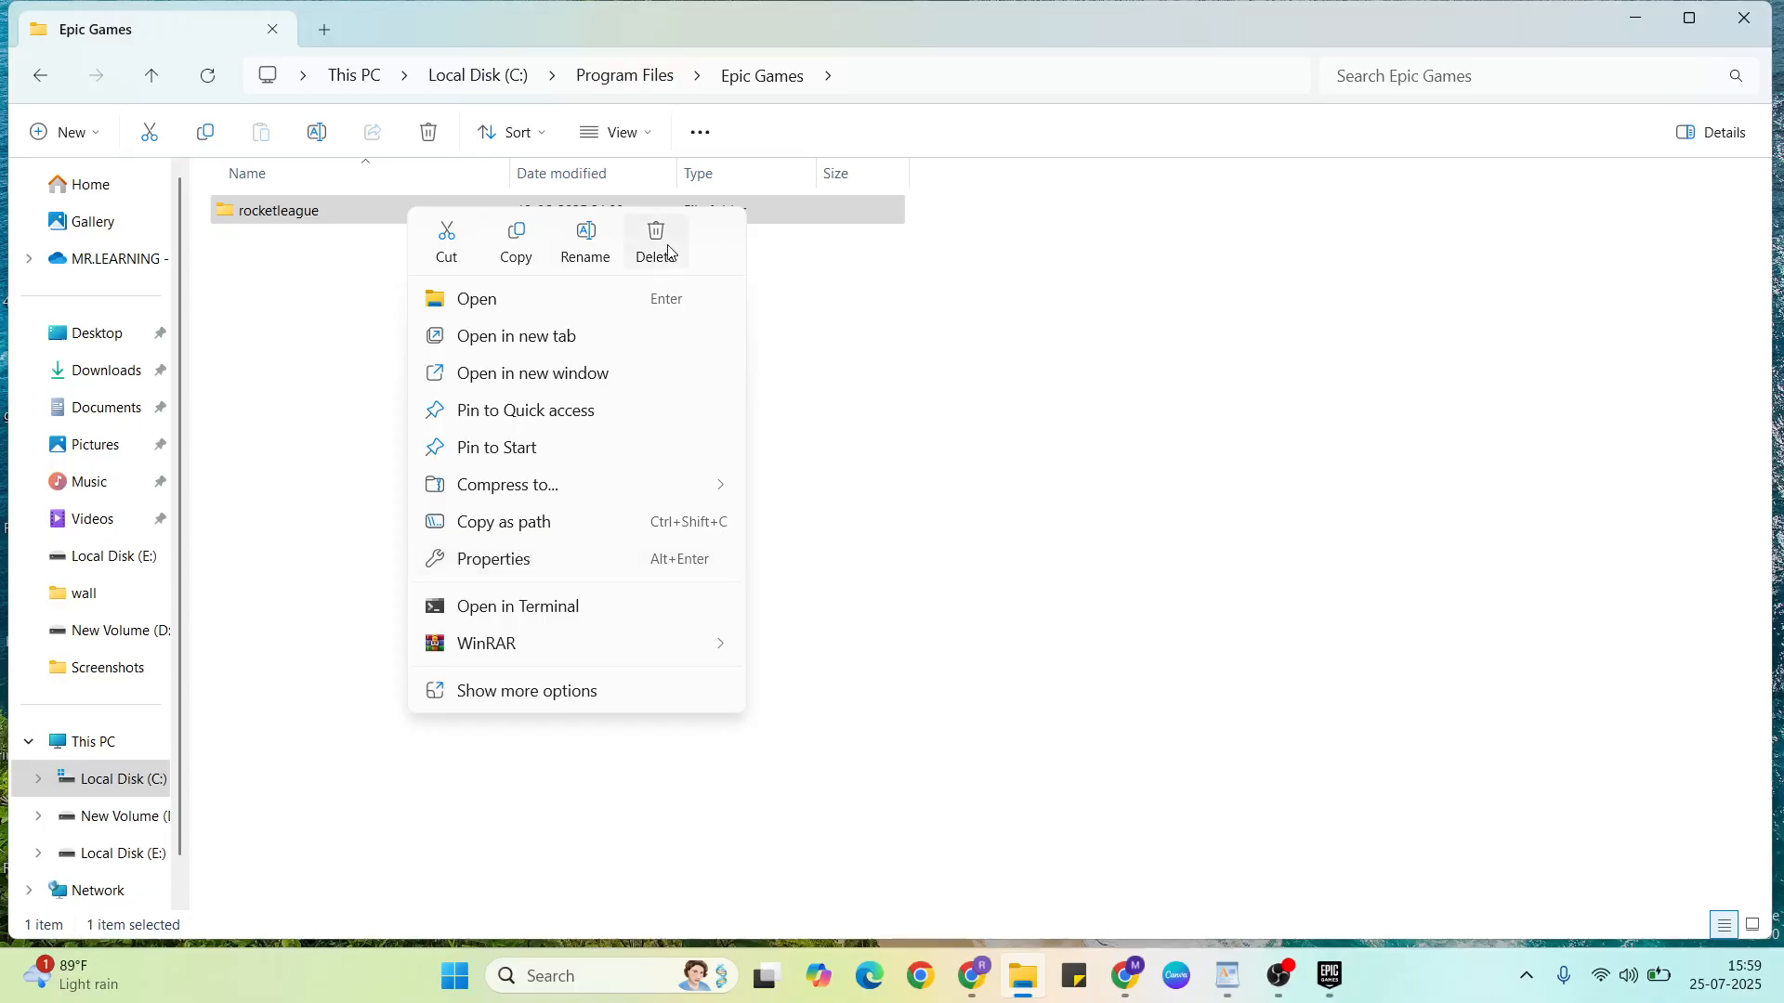
left_click(656, 240)
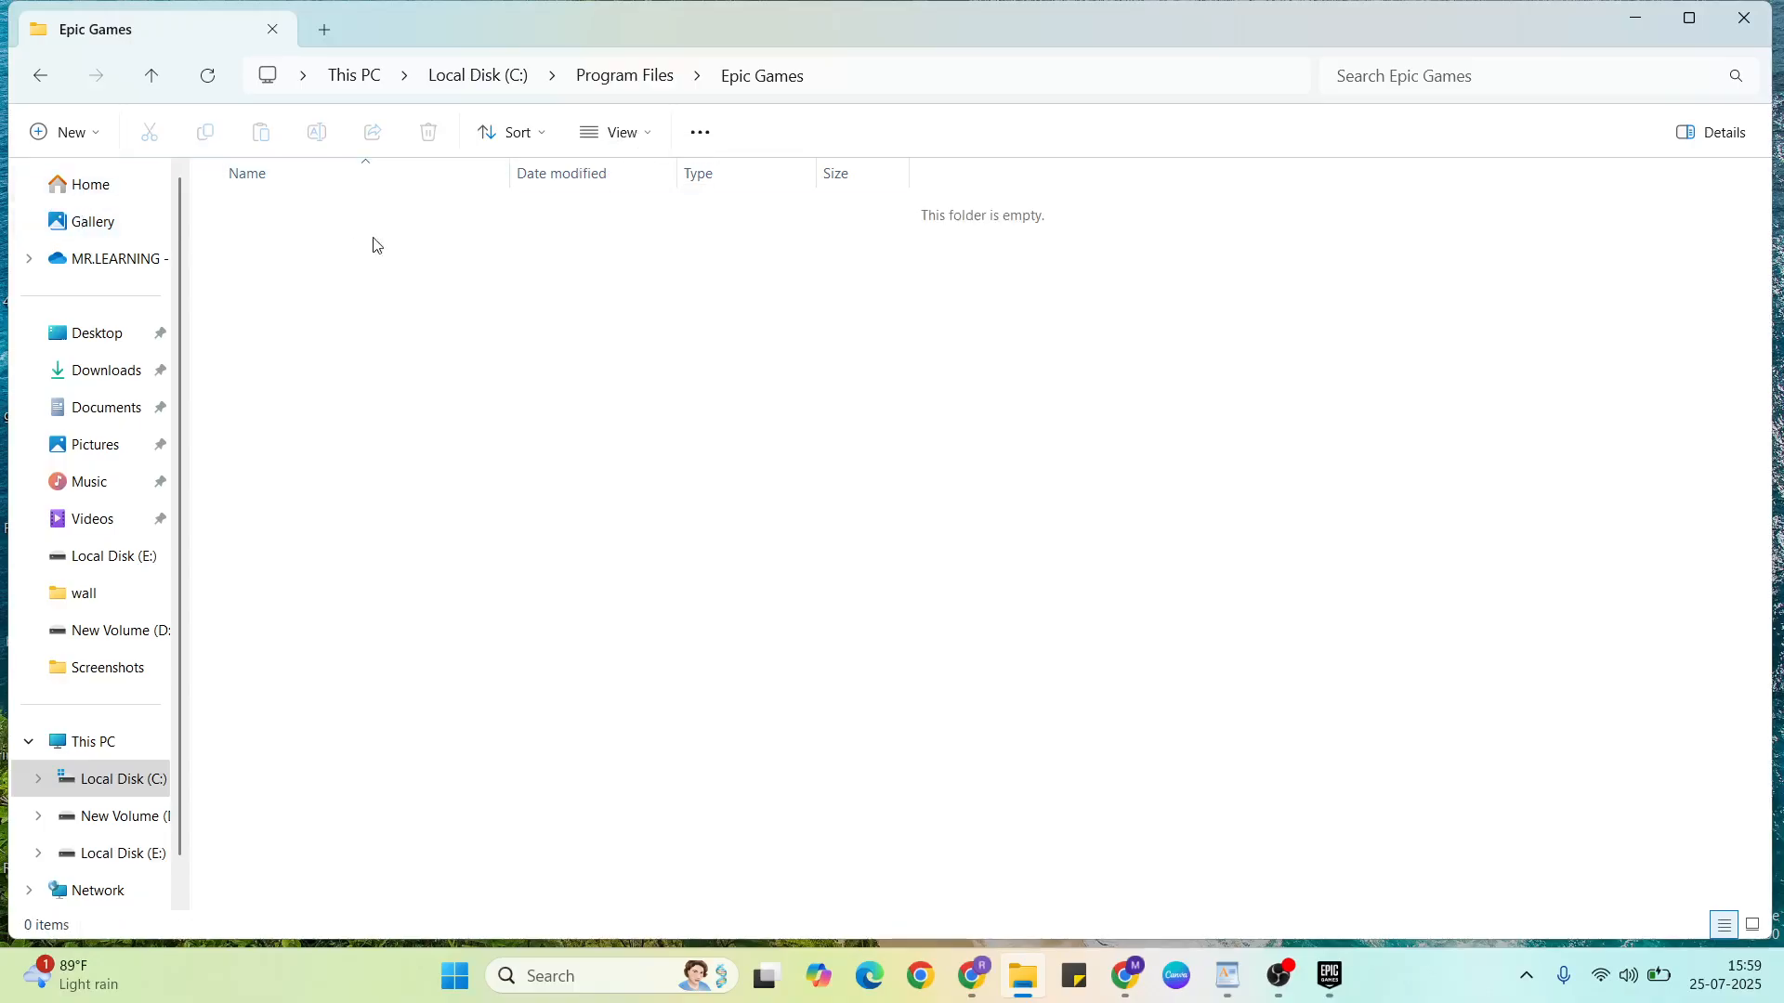
mouse_move(1746, 19)
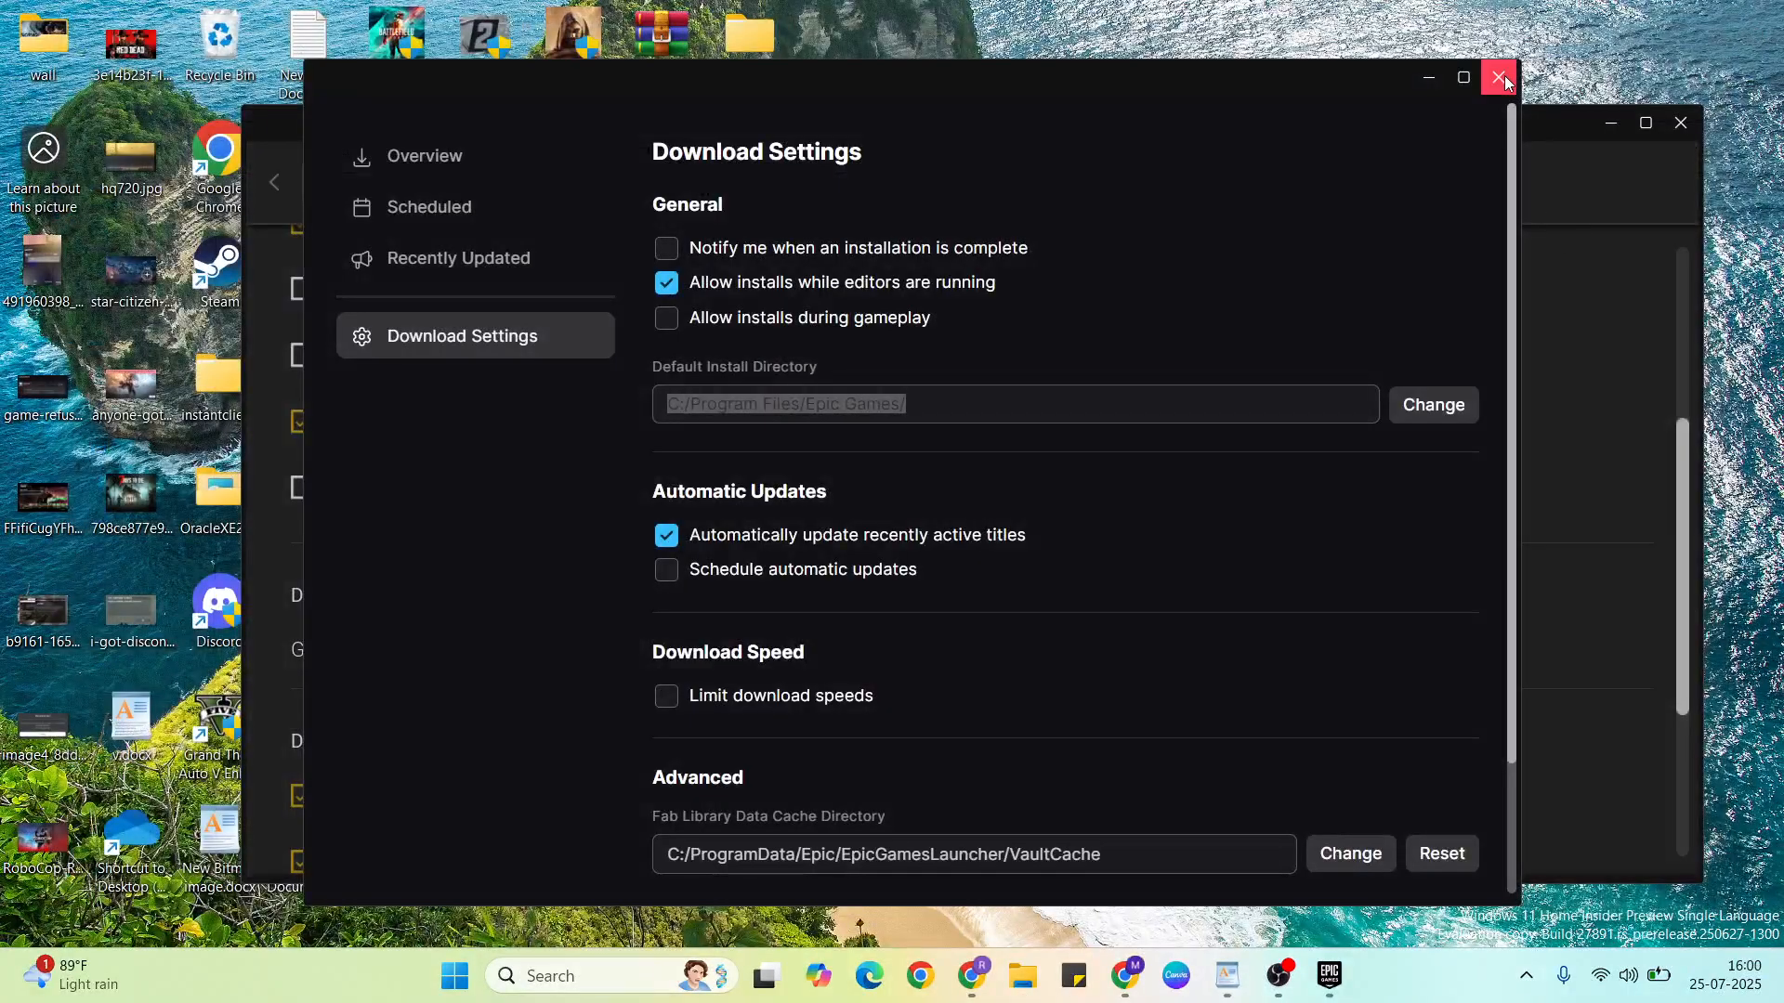
- Close Download Settings, return to the launcher's main page and close the launcher window
left_click(1499, 78)
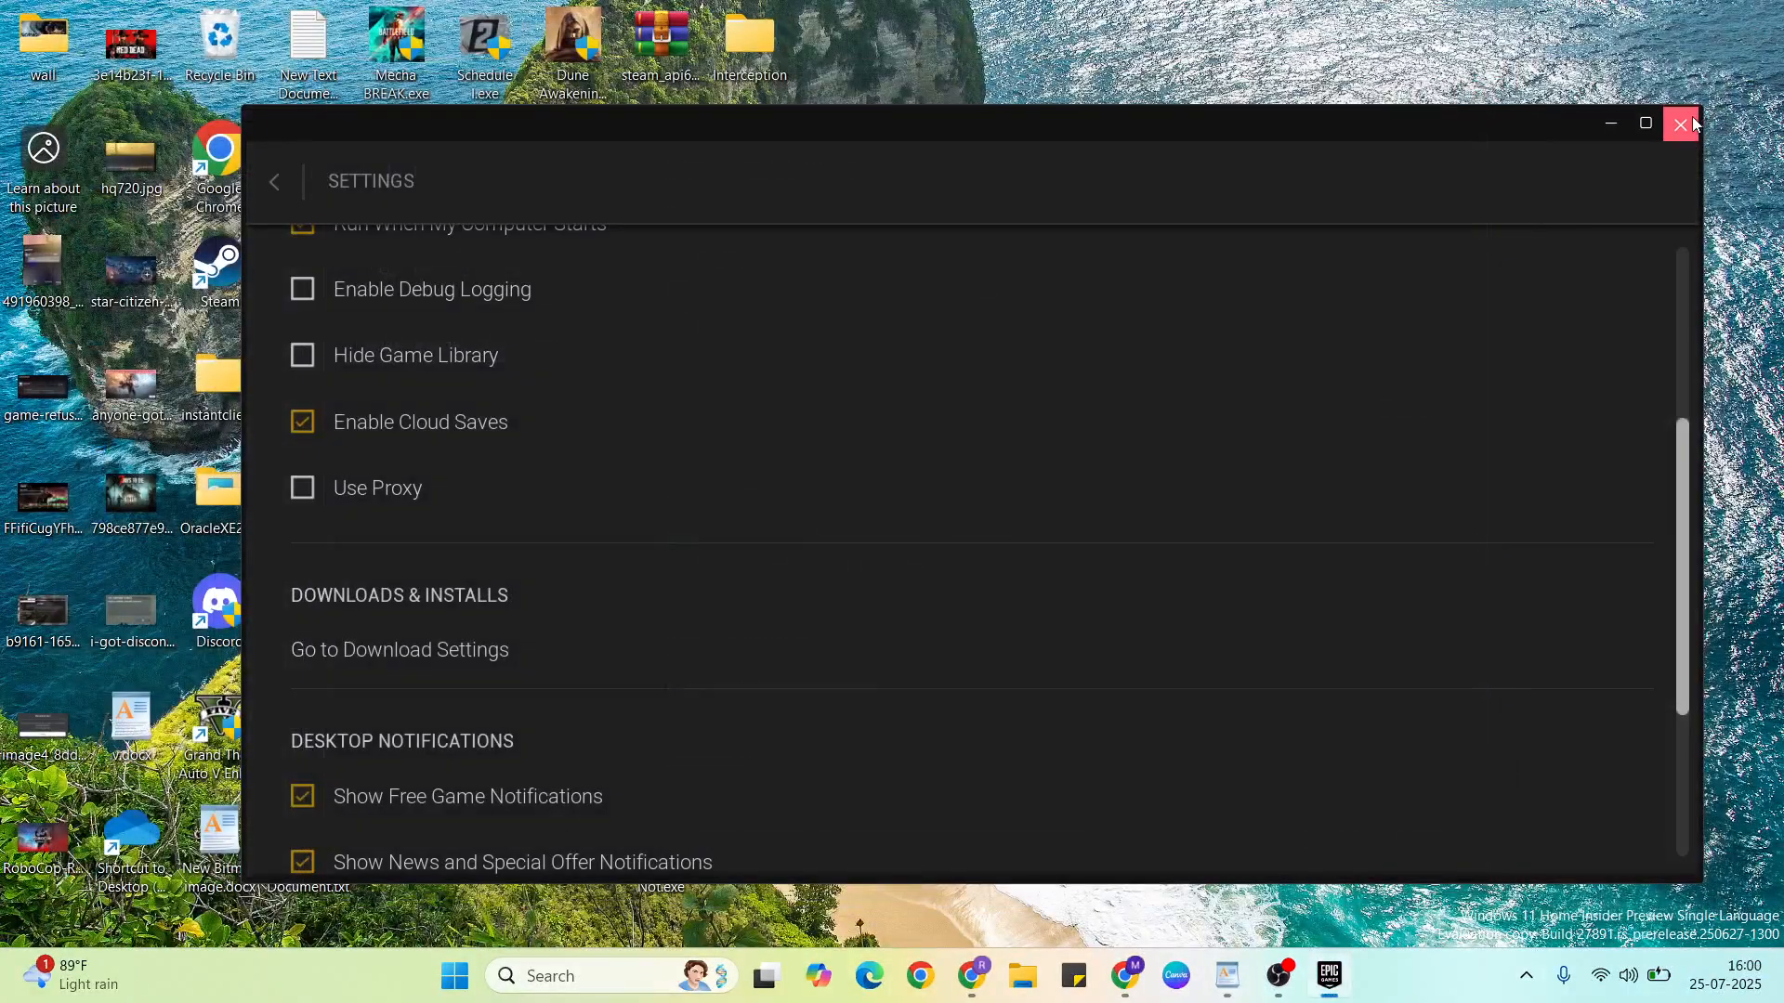
mouse_move(565, 184)
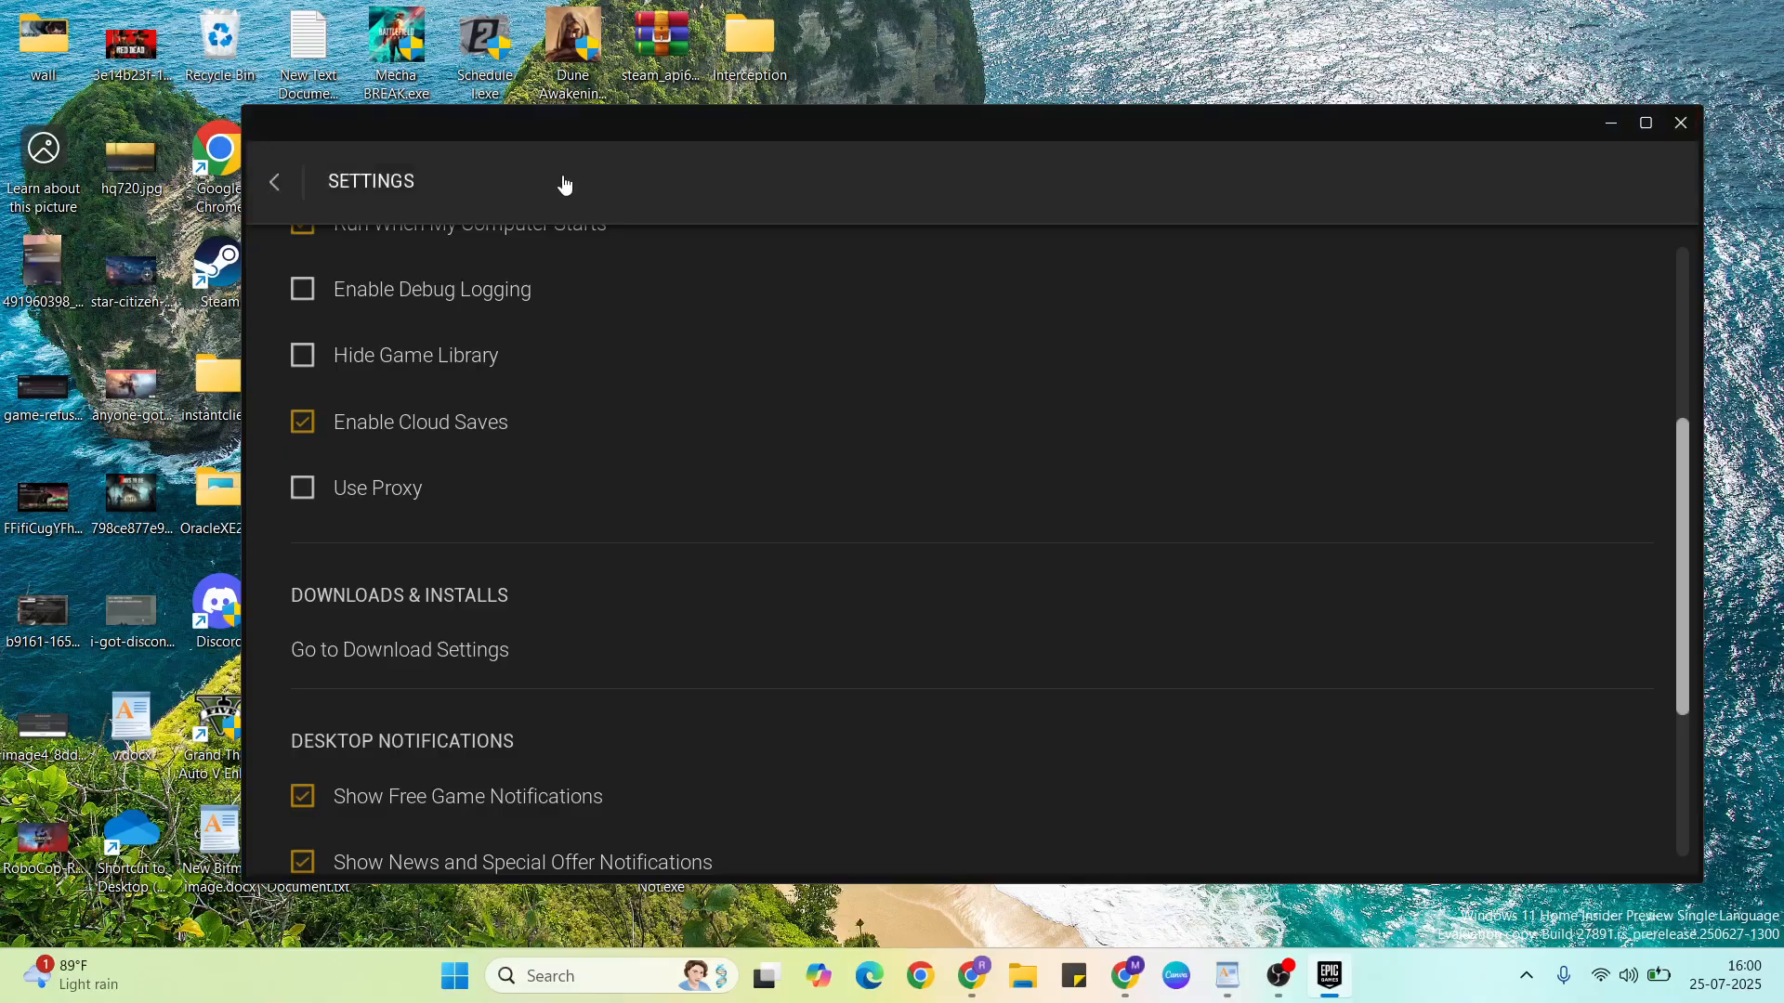
left_click(275, 182)
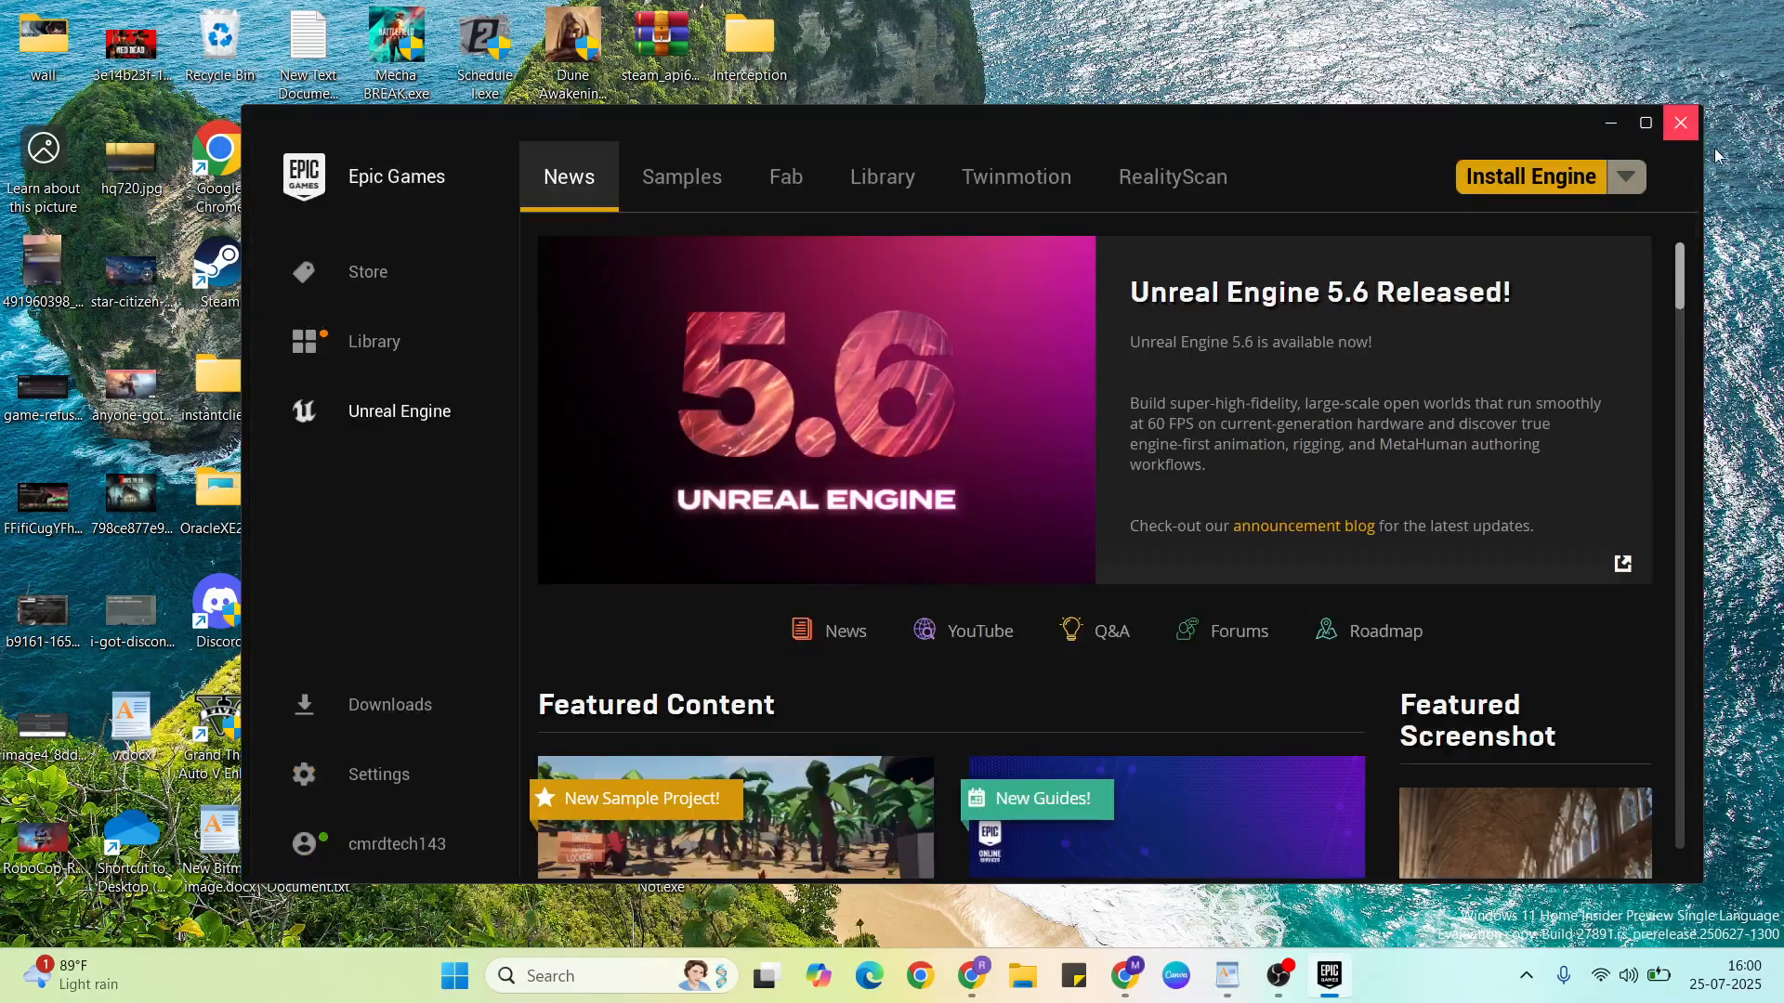
left_click(1680, 122)
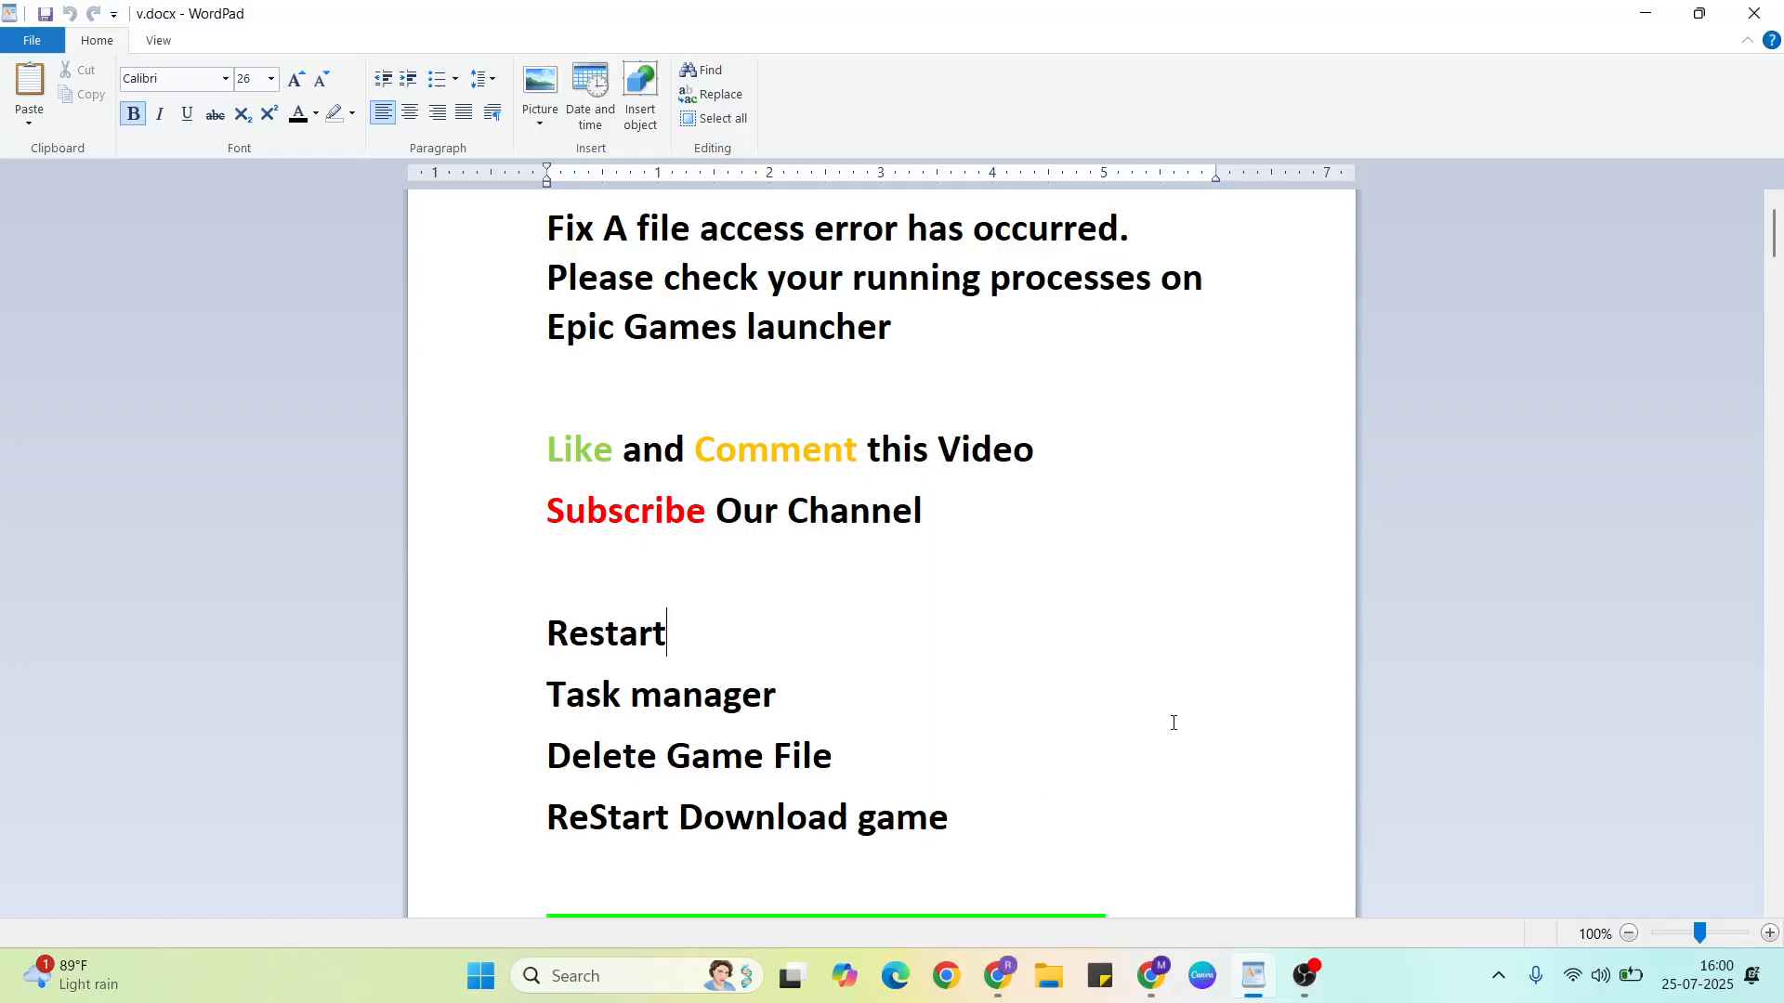
mouse_move(625, 832)
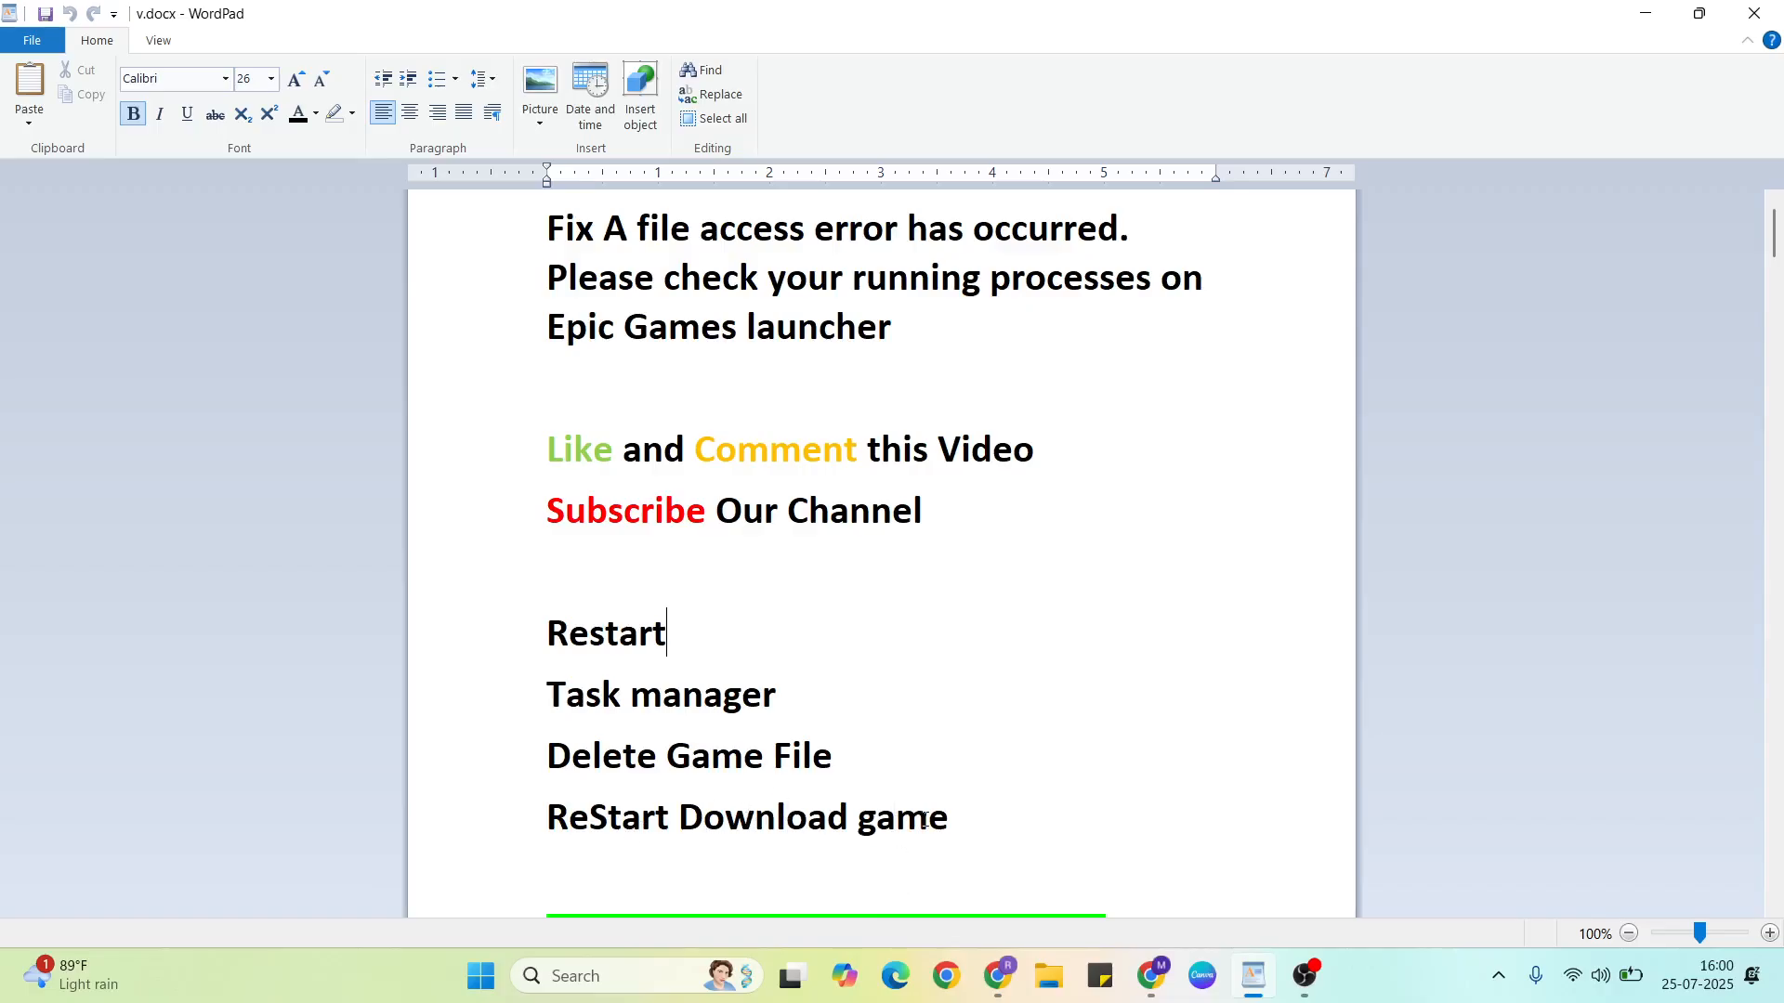
mouse_move(1148, 721)
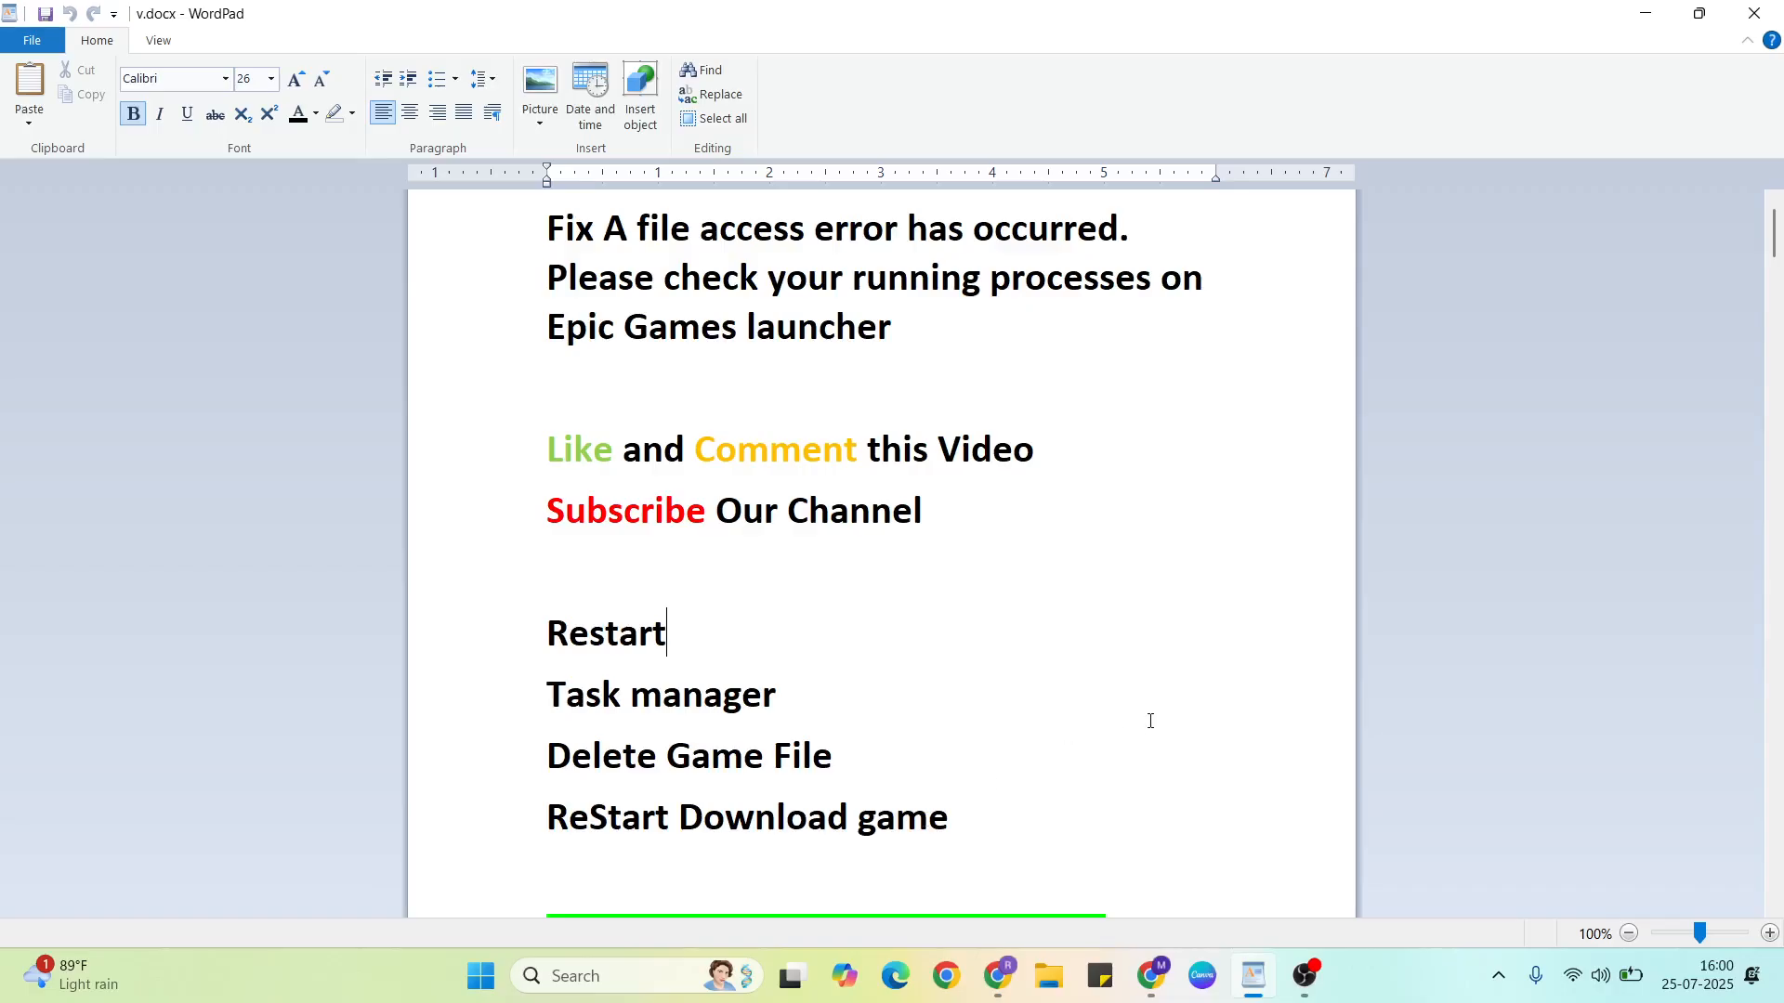